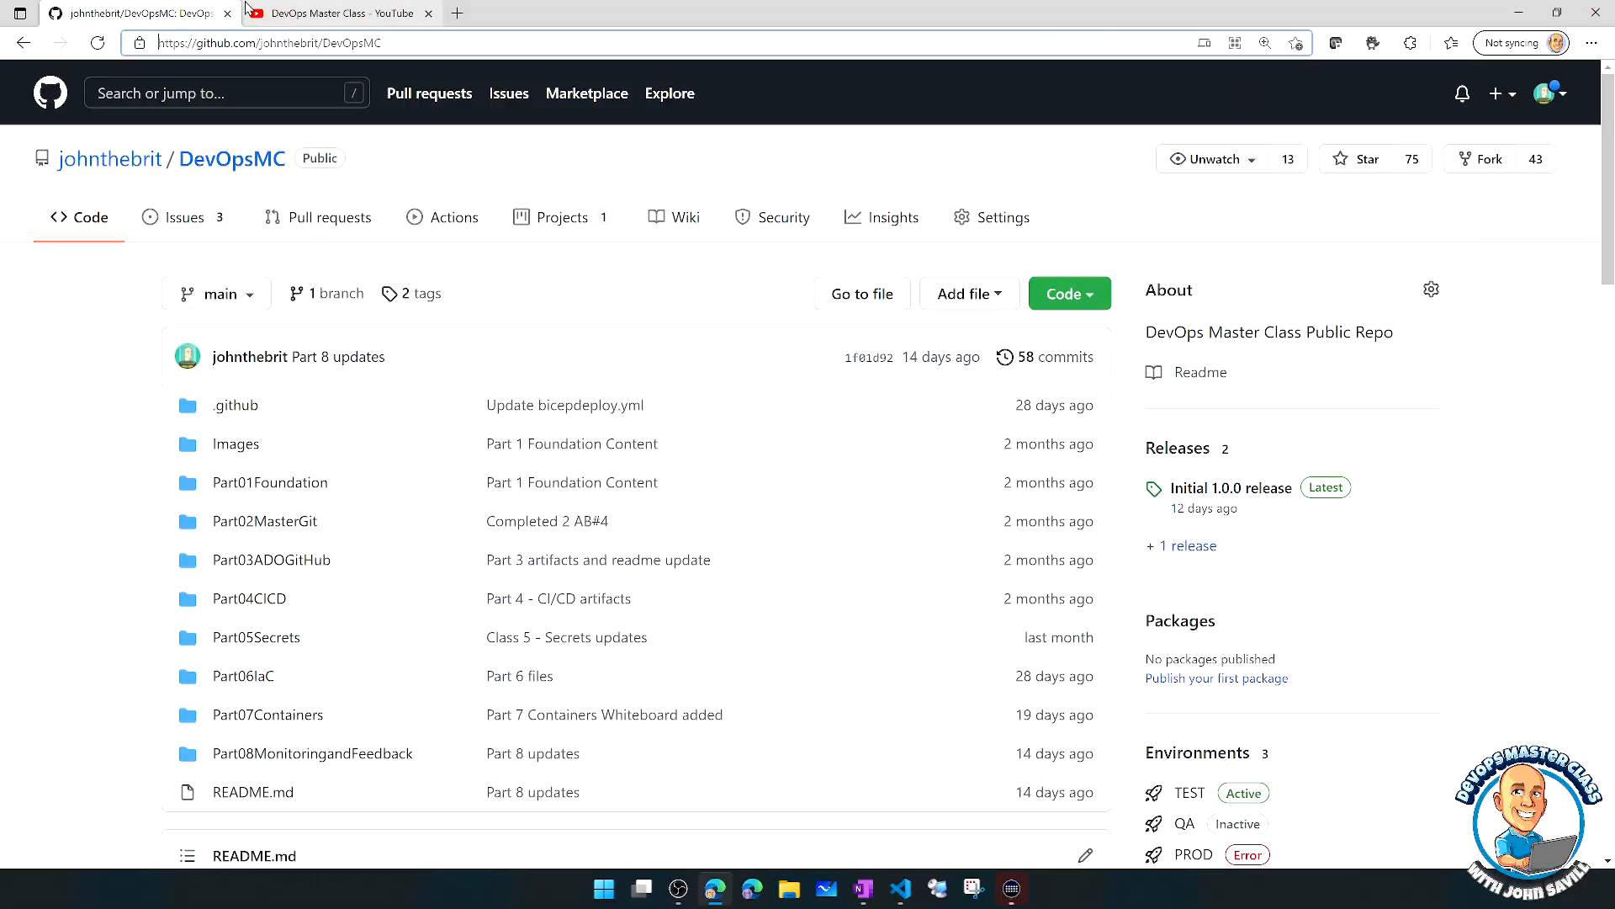
pyautogui.moveTo(416, 355)
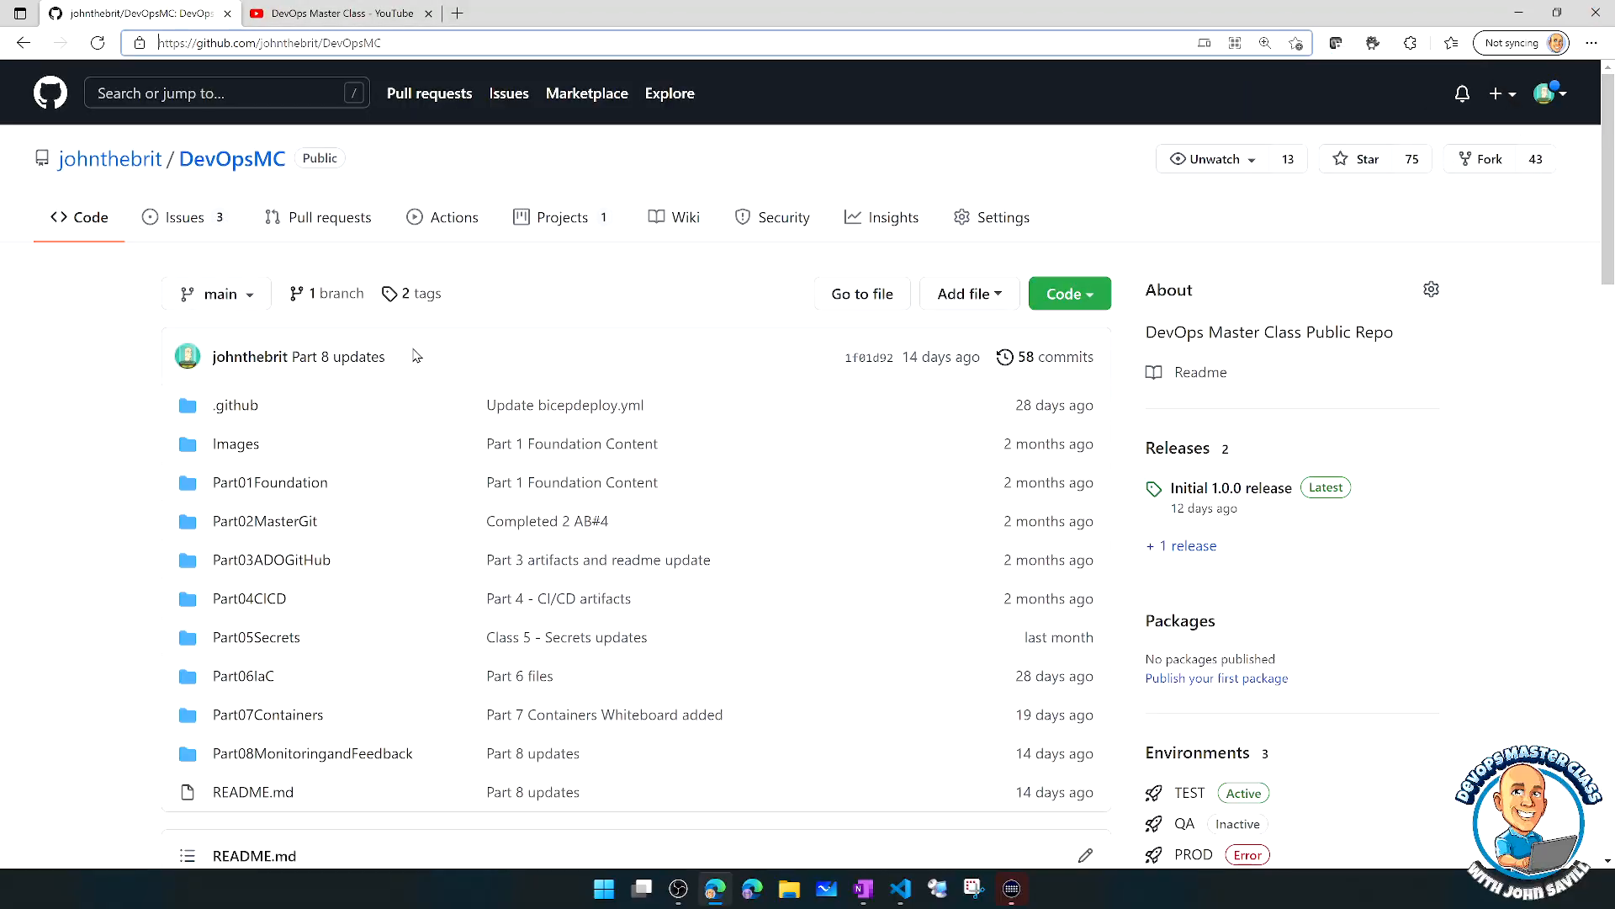
pyautogui.moveTo(412, 352)
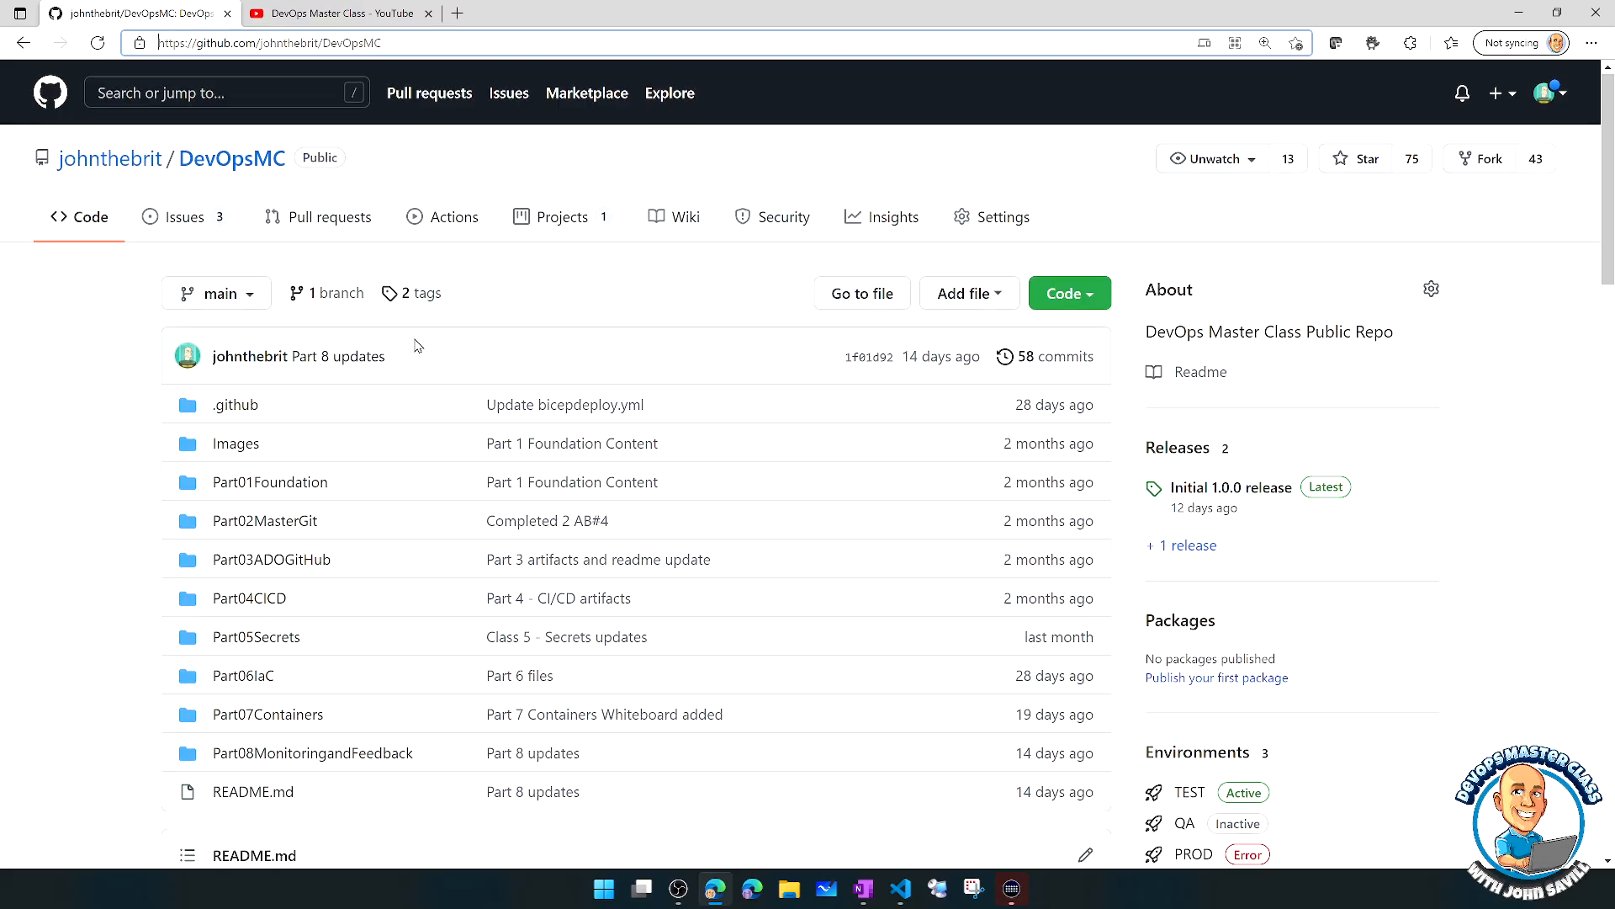
# Step: Expand Part01Foundation to show its files and view the git branch commands in Part02MasterGit's Script.ps1
pyautogui.scroll(-3)
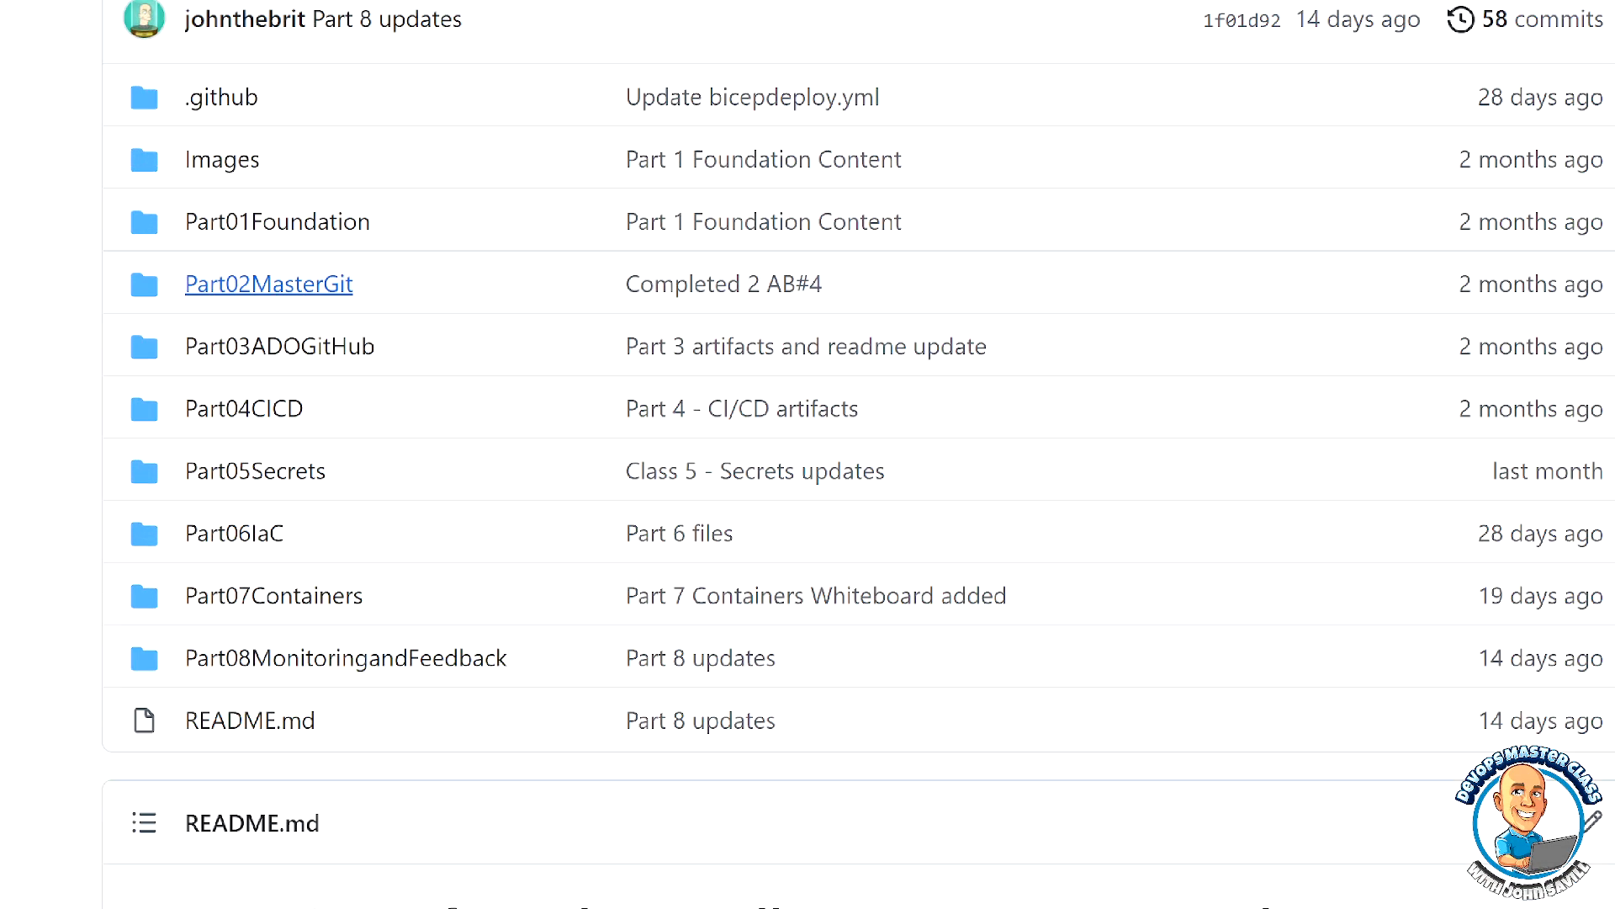
pyautogui.scroll(-3)
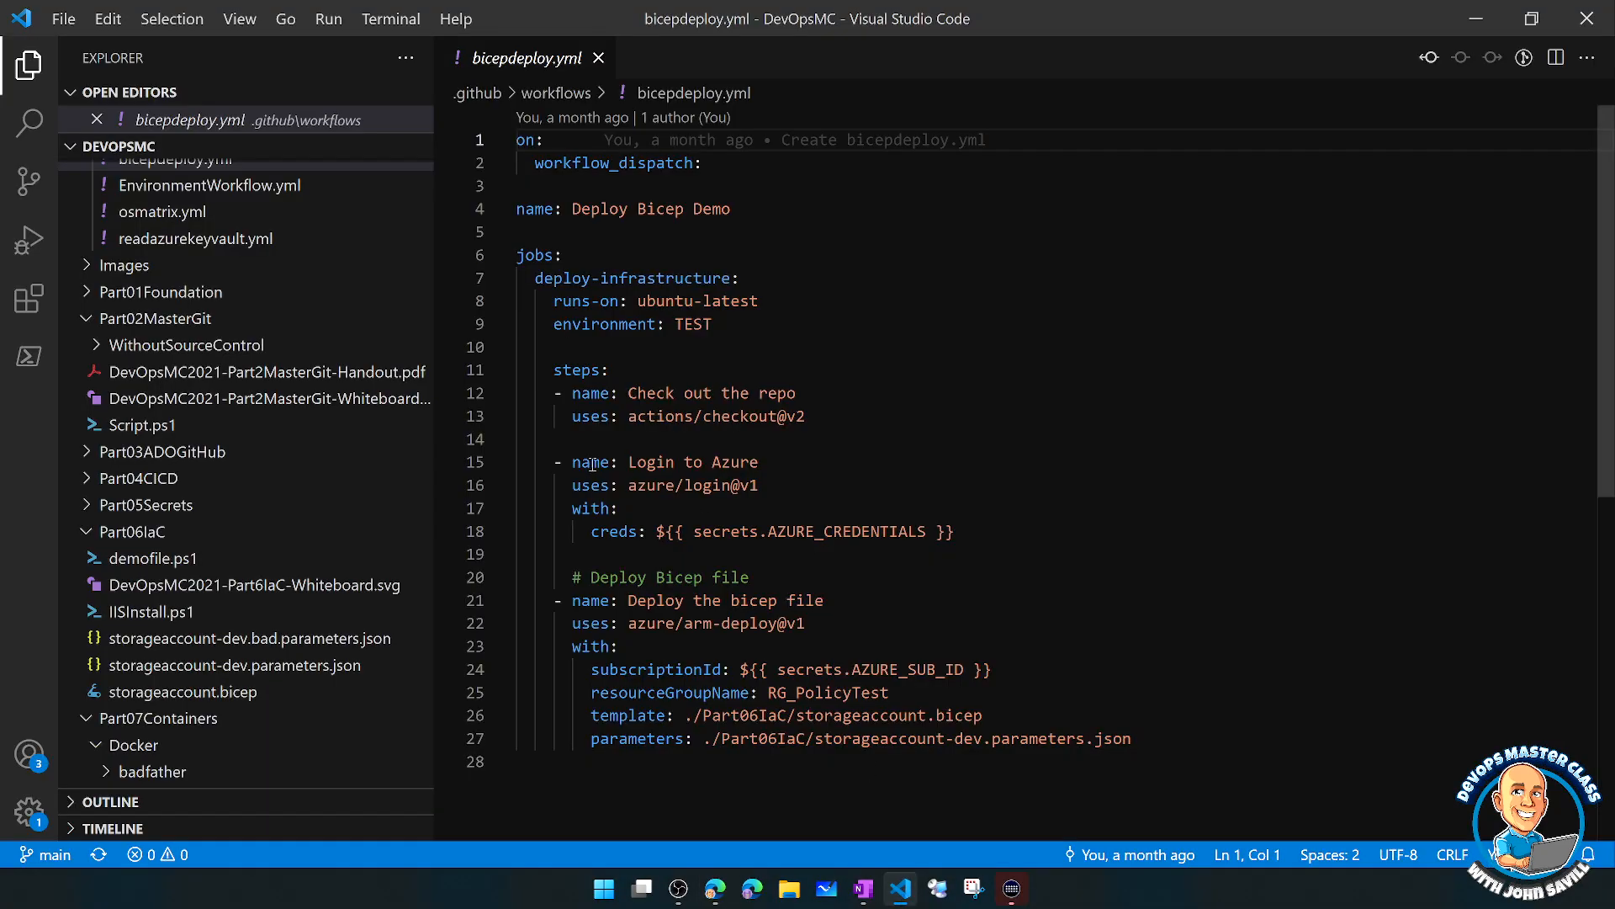
pyautogui.click(162, 292)
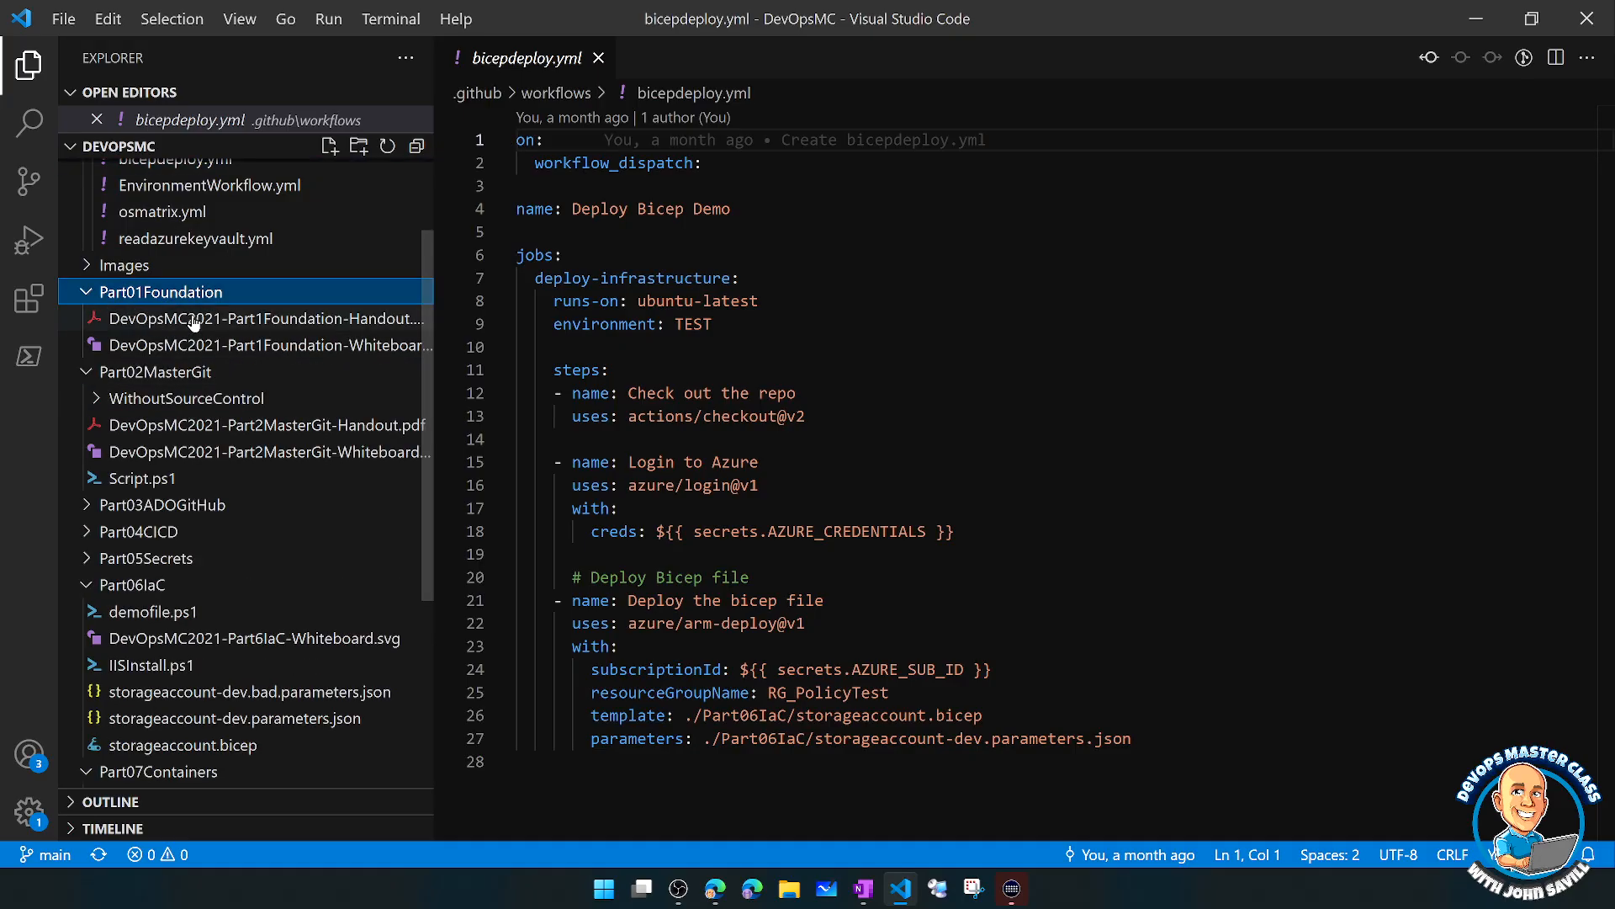
pyautogui.moveTo(262, 345)
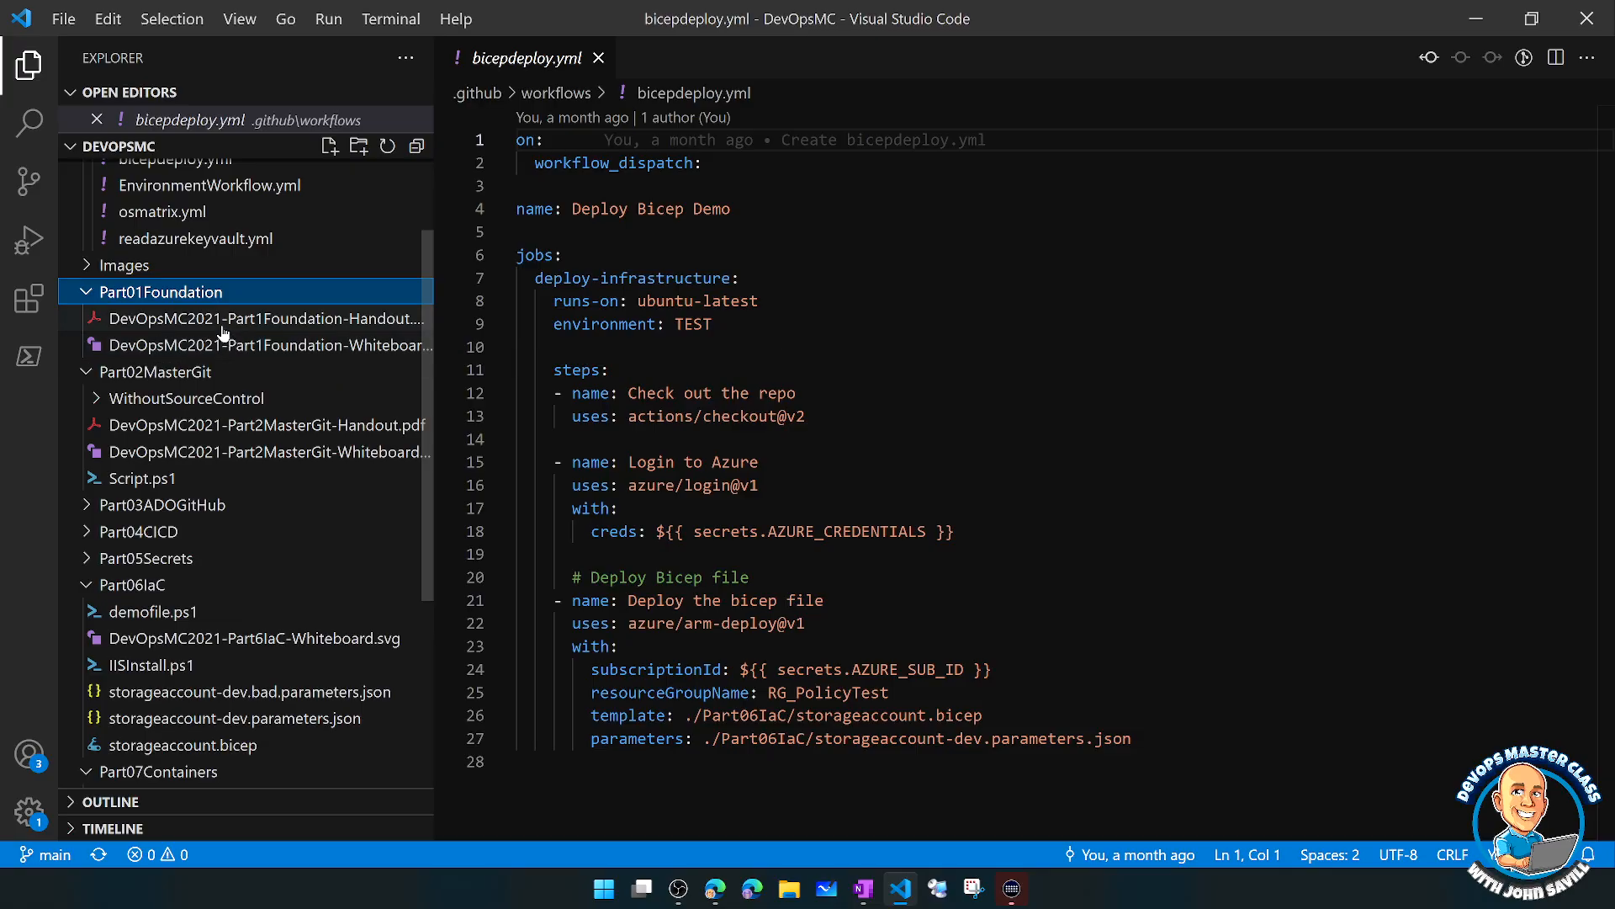
pyautogui.moveTo(139, 477)
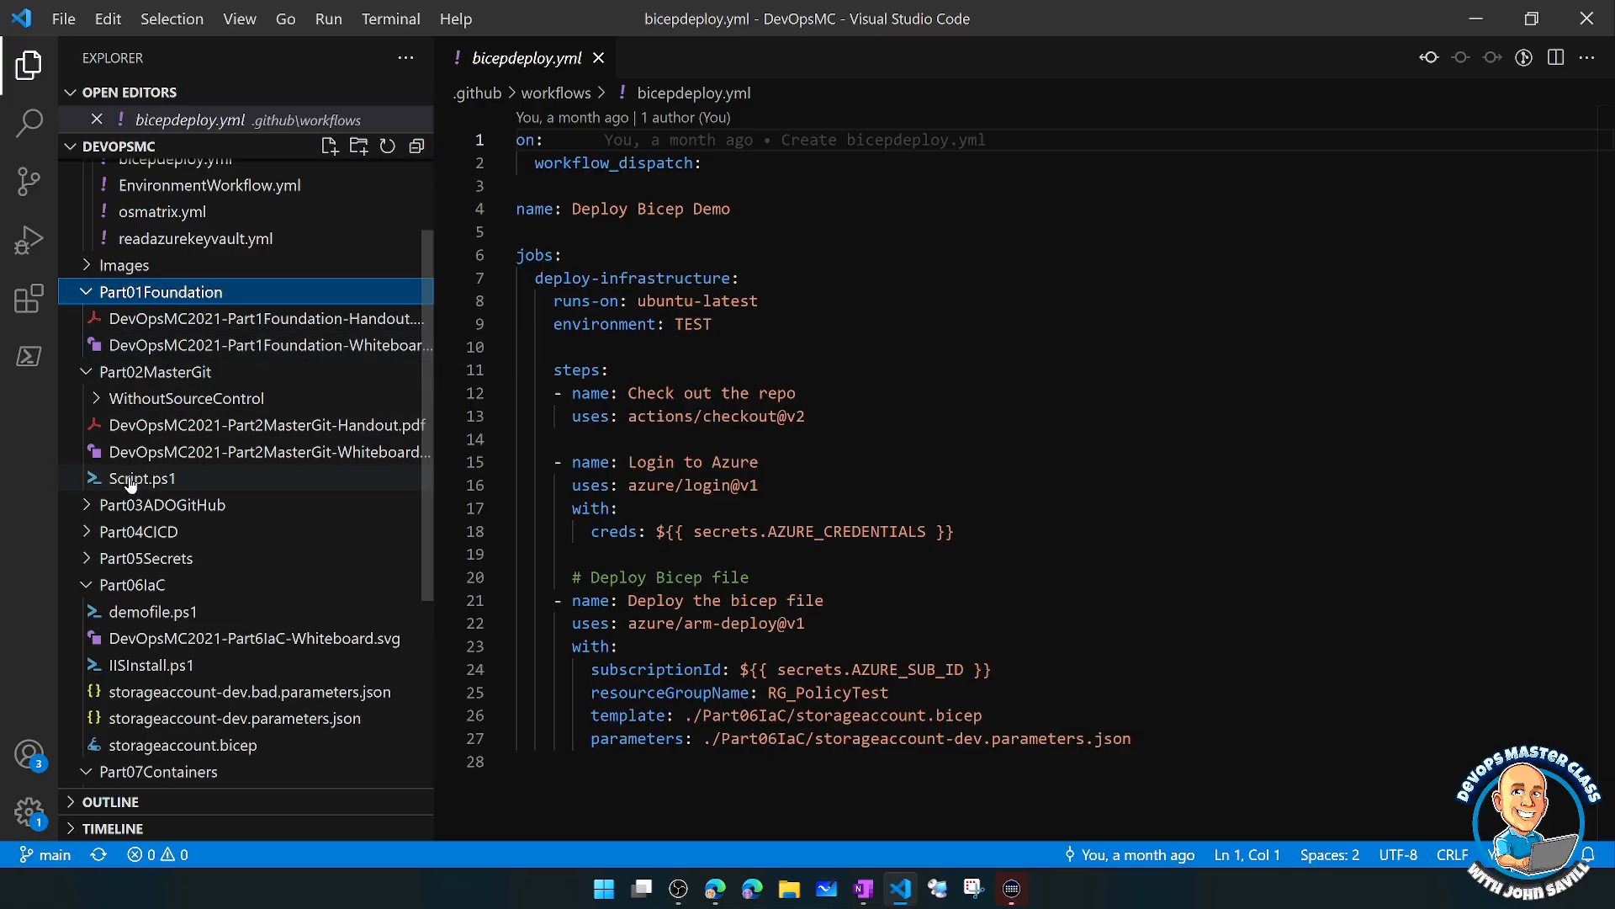
pyautogui.click(187, 397)
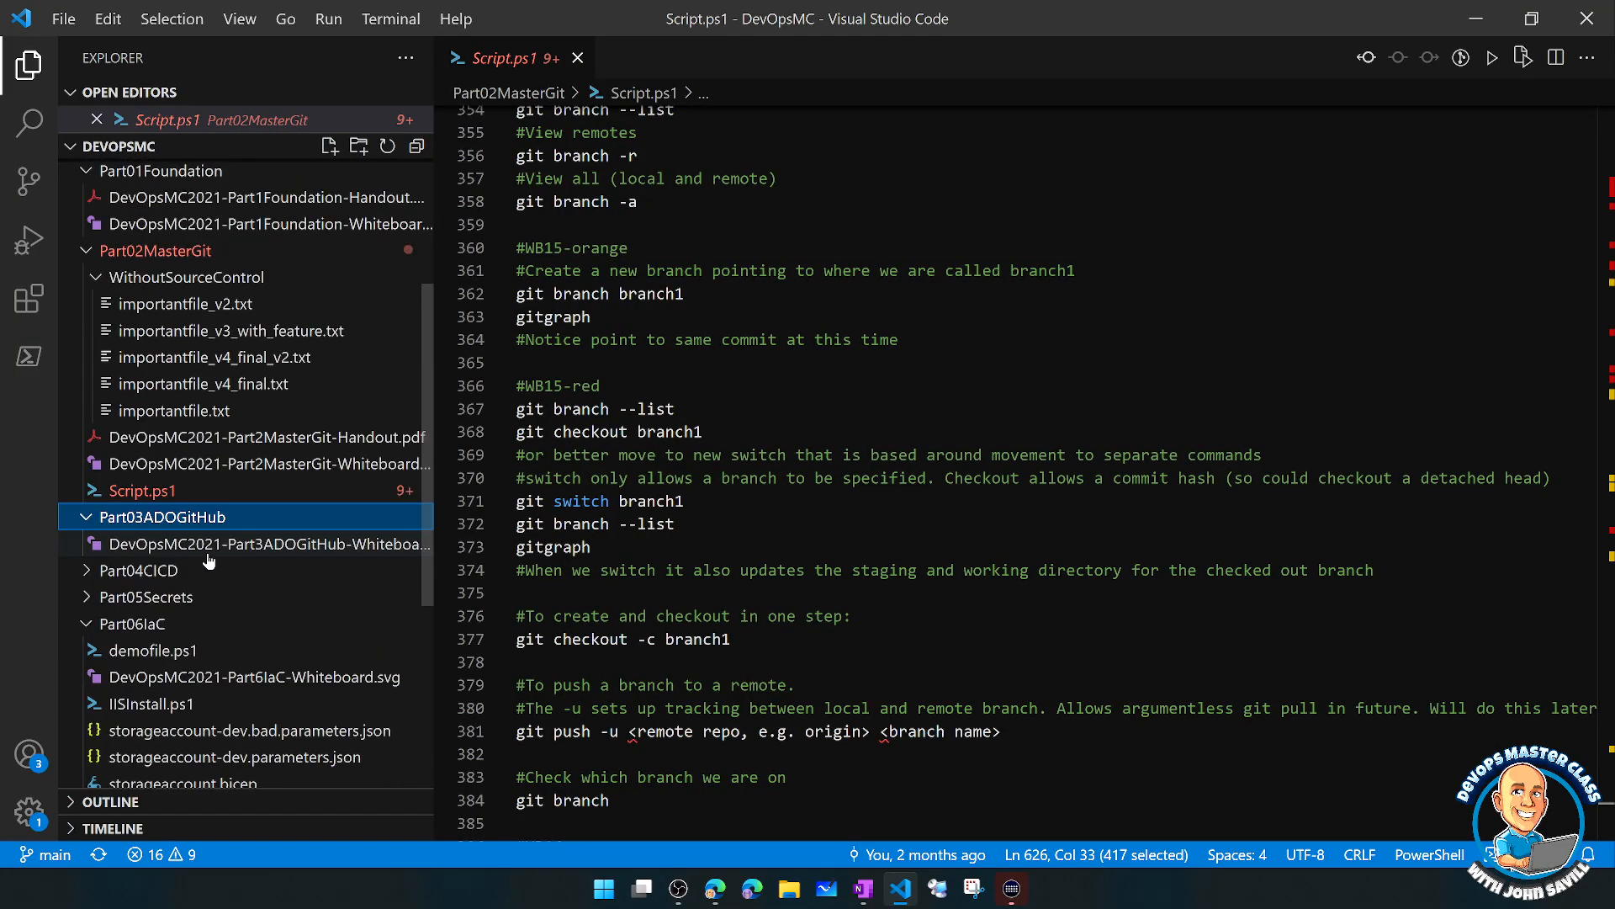
# Step: Expand Part04CICD with GitHubPipelines, then Part08MonitoringandFeedback down to its whiteboard file
pyautogui.click(142, 570)
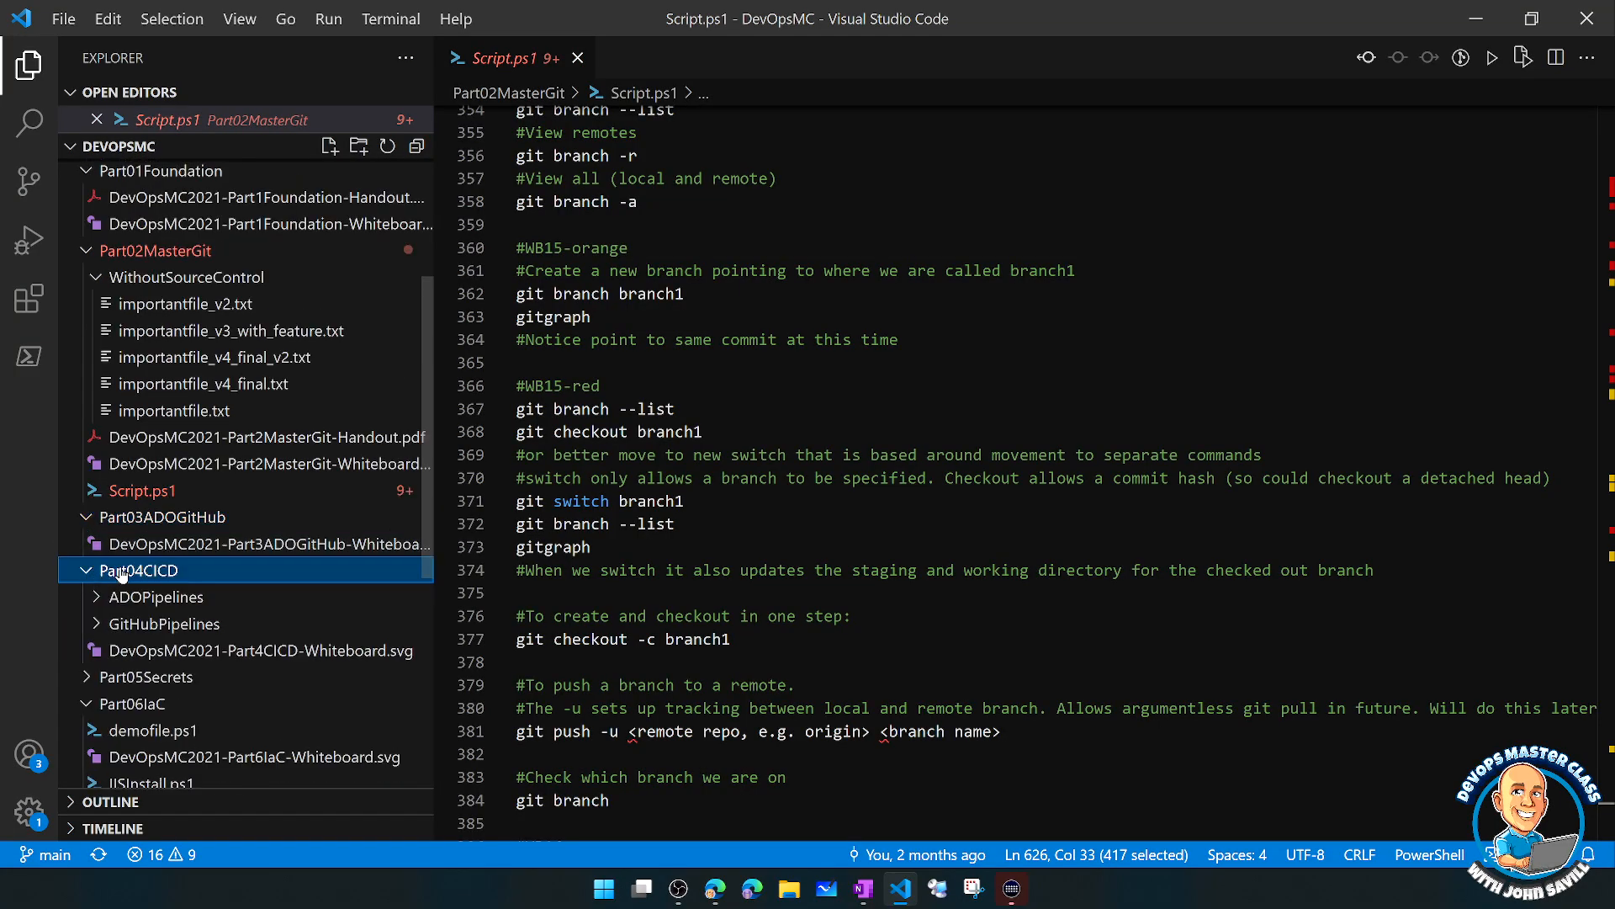
pyautogui.click(163, 623)
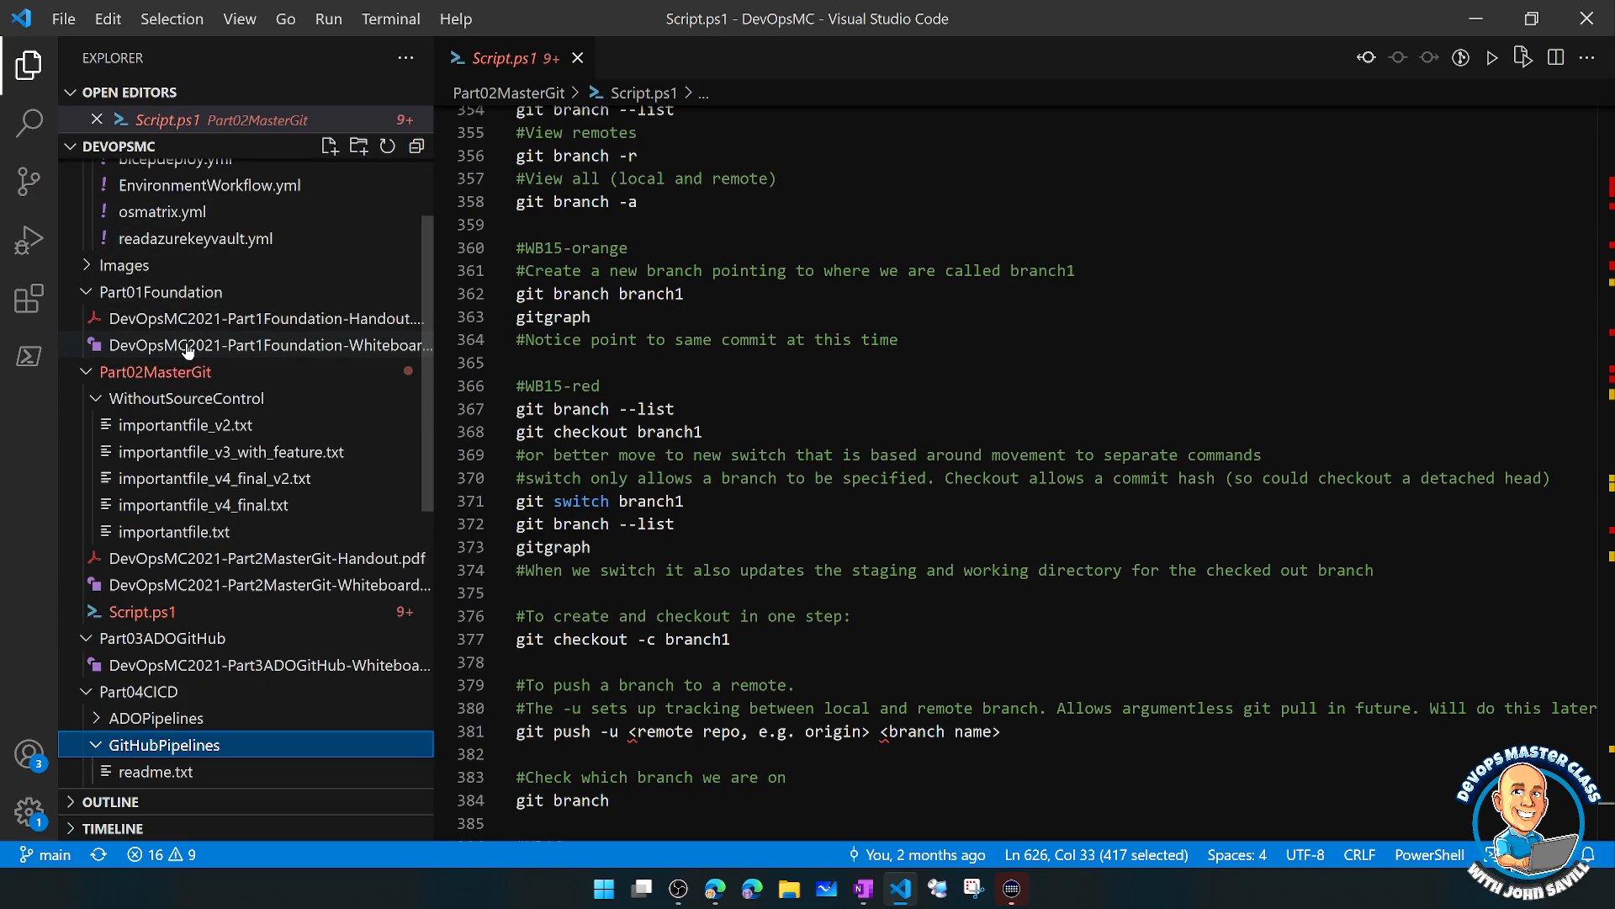
pyautogui.scroll(-3)
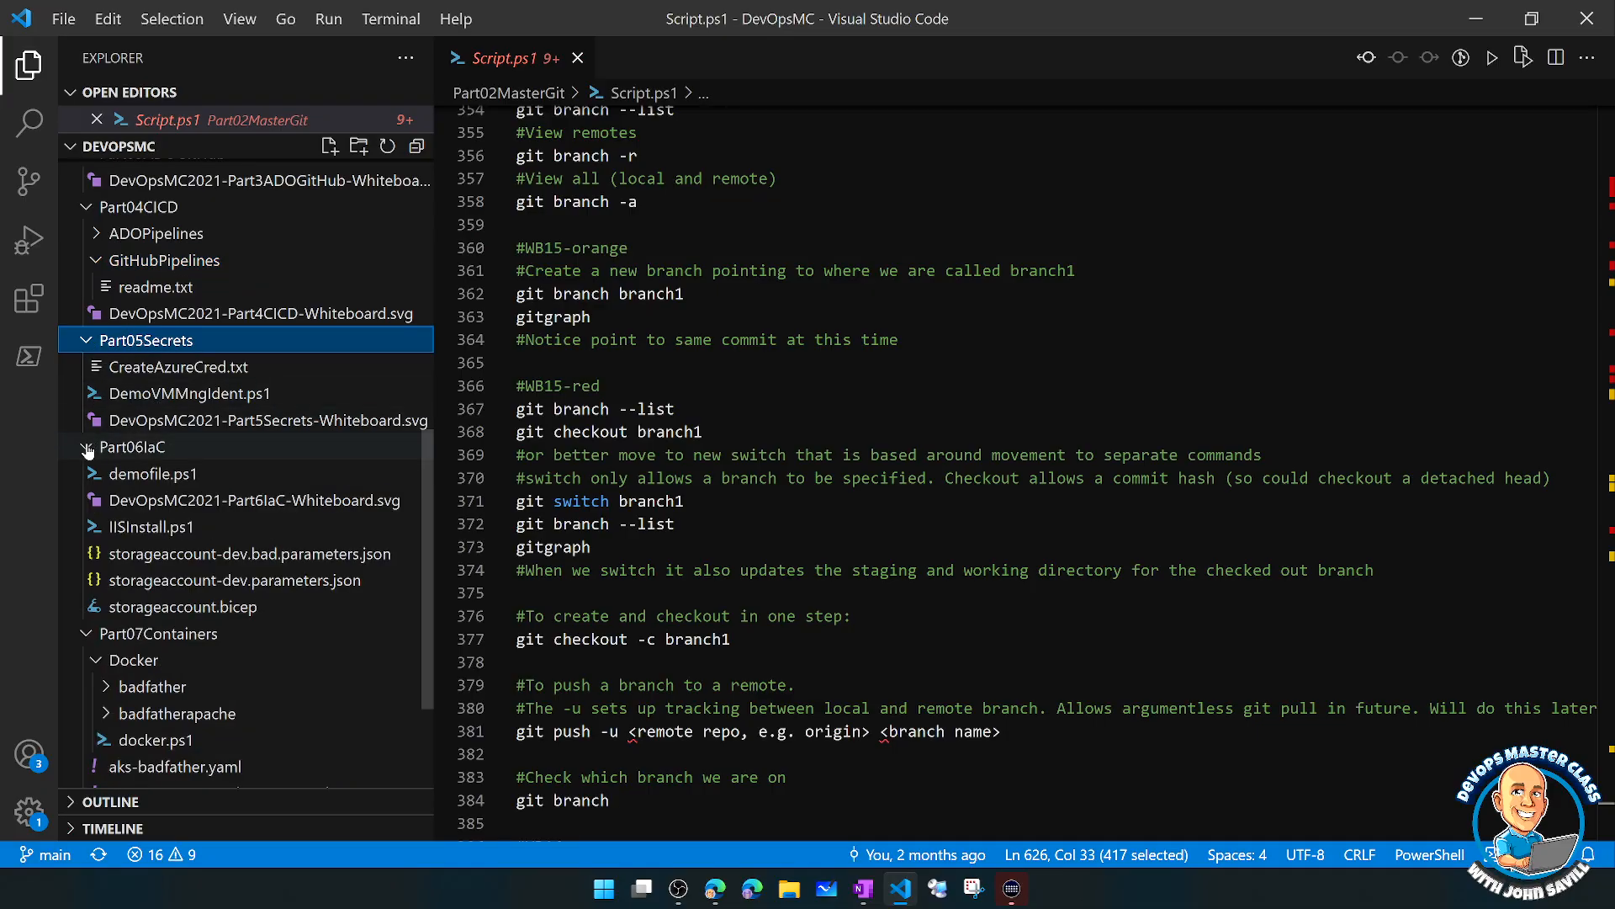
pyautogui.scroll(-3)
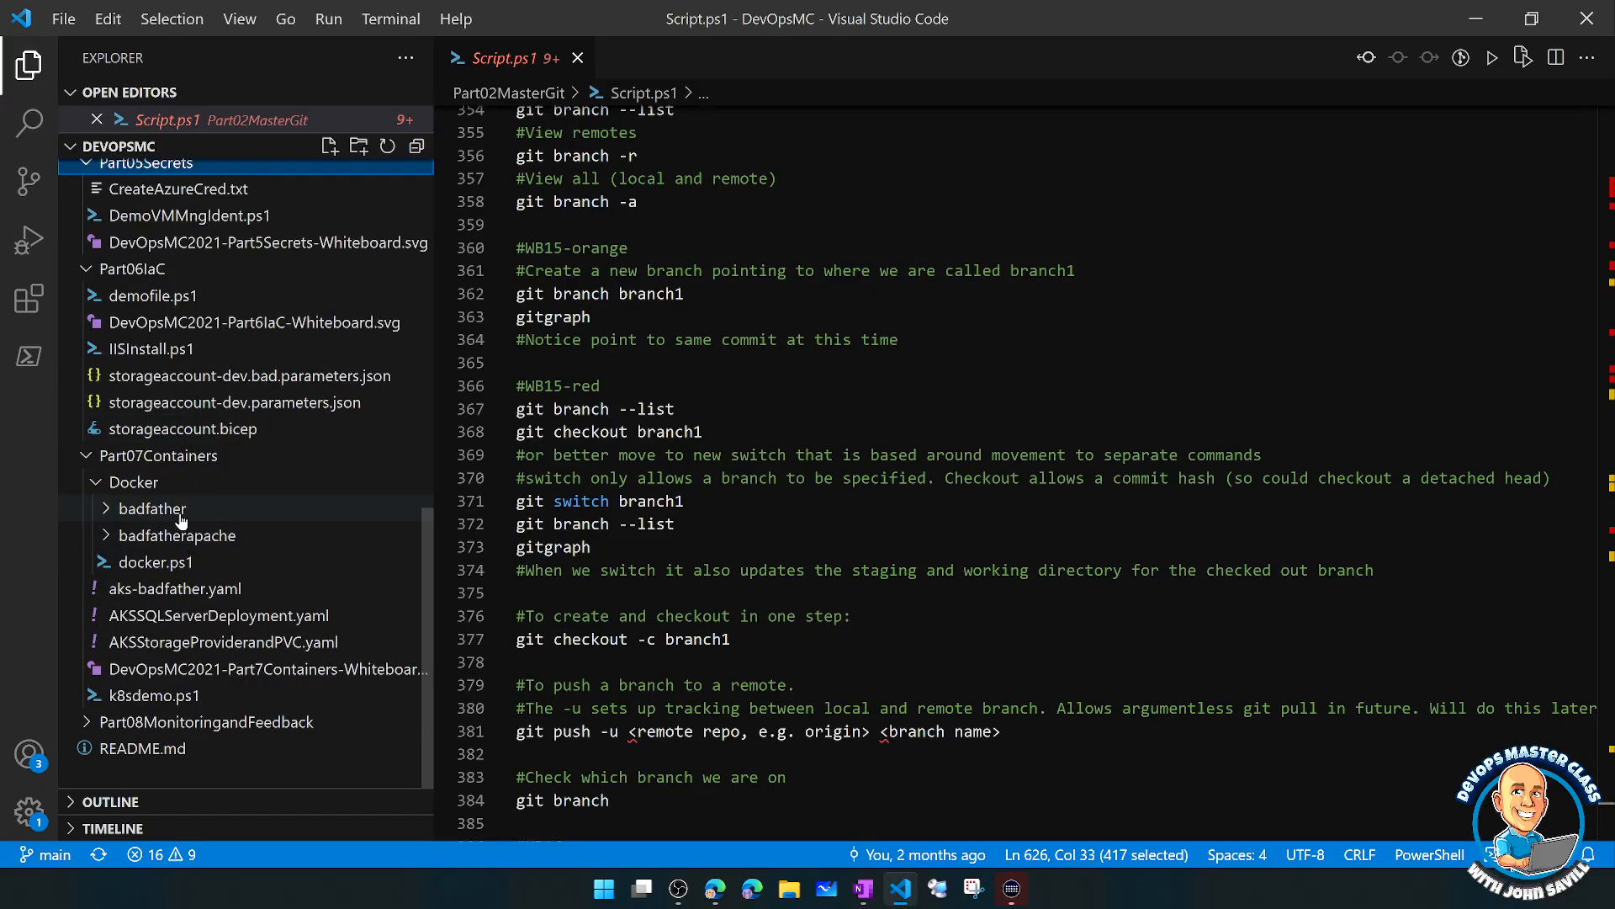
pyautogui.moveTo(173, 588)
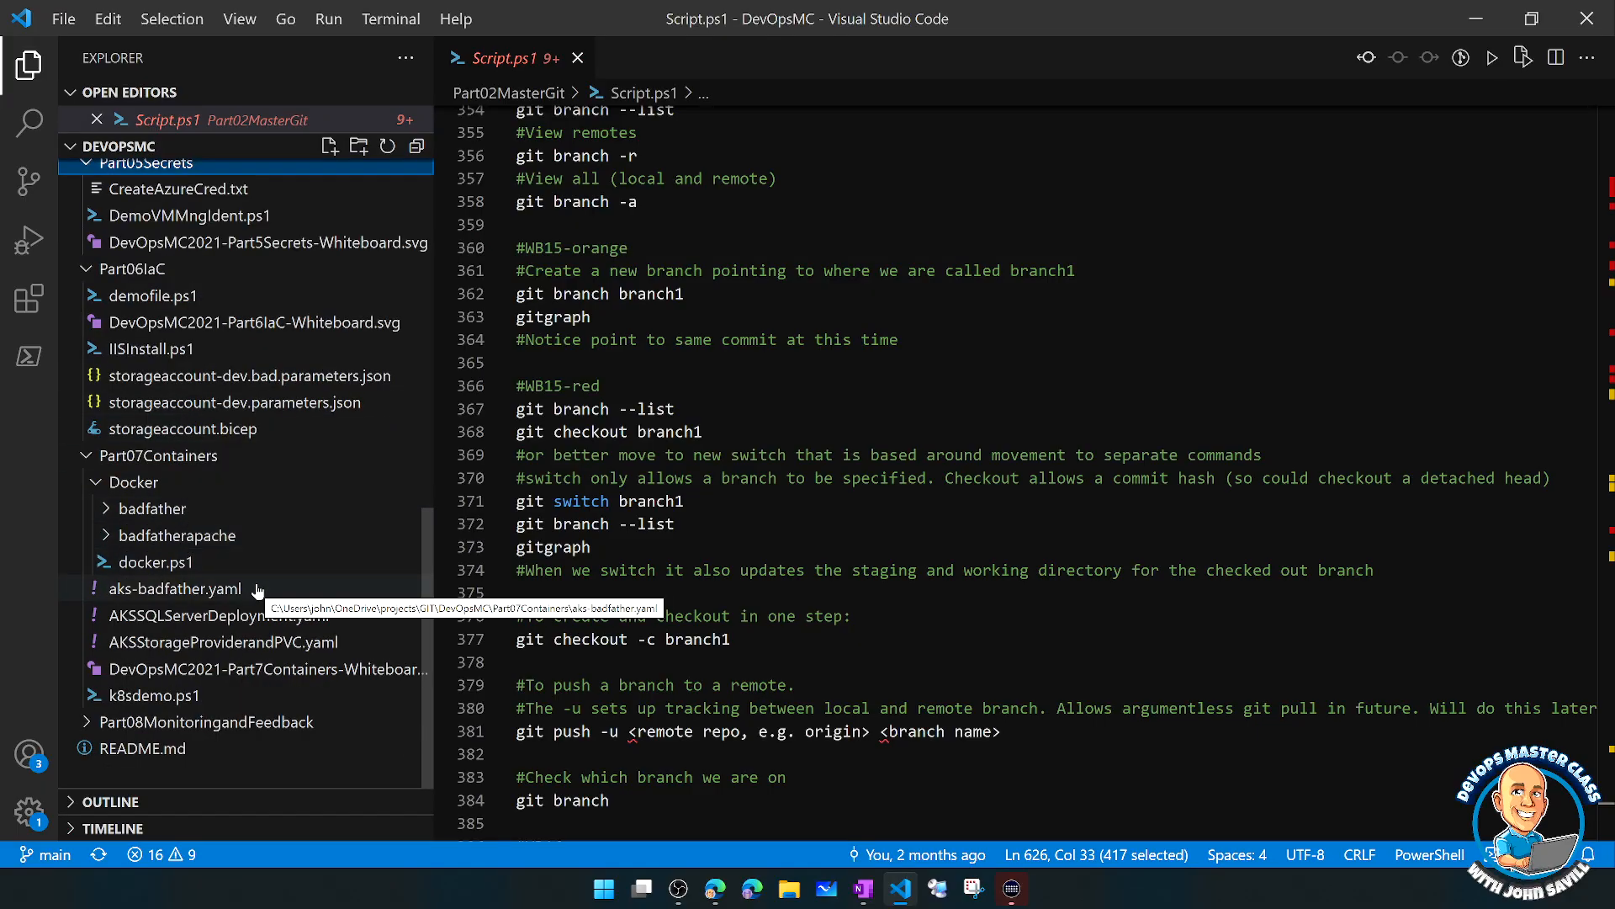
pyautogui.click(207, 722)
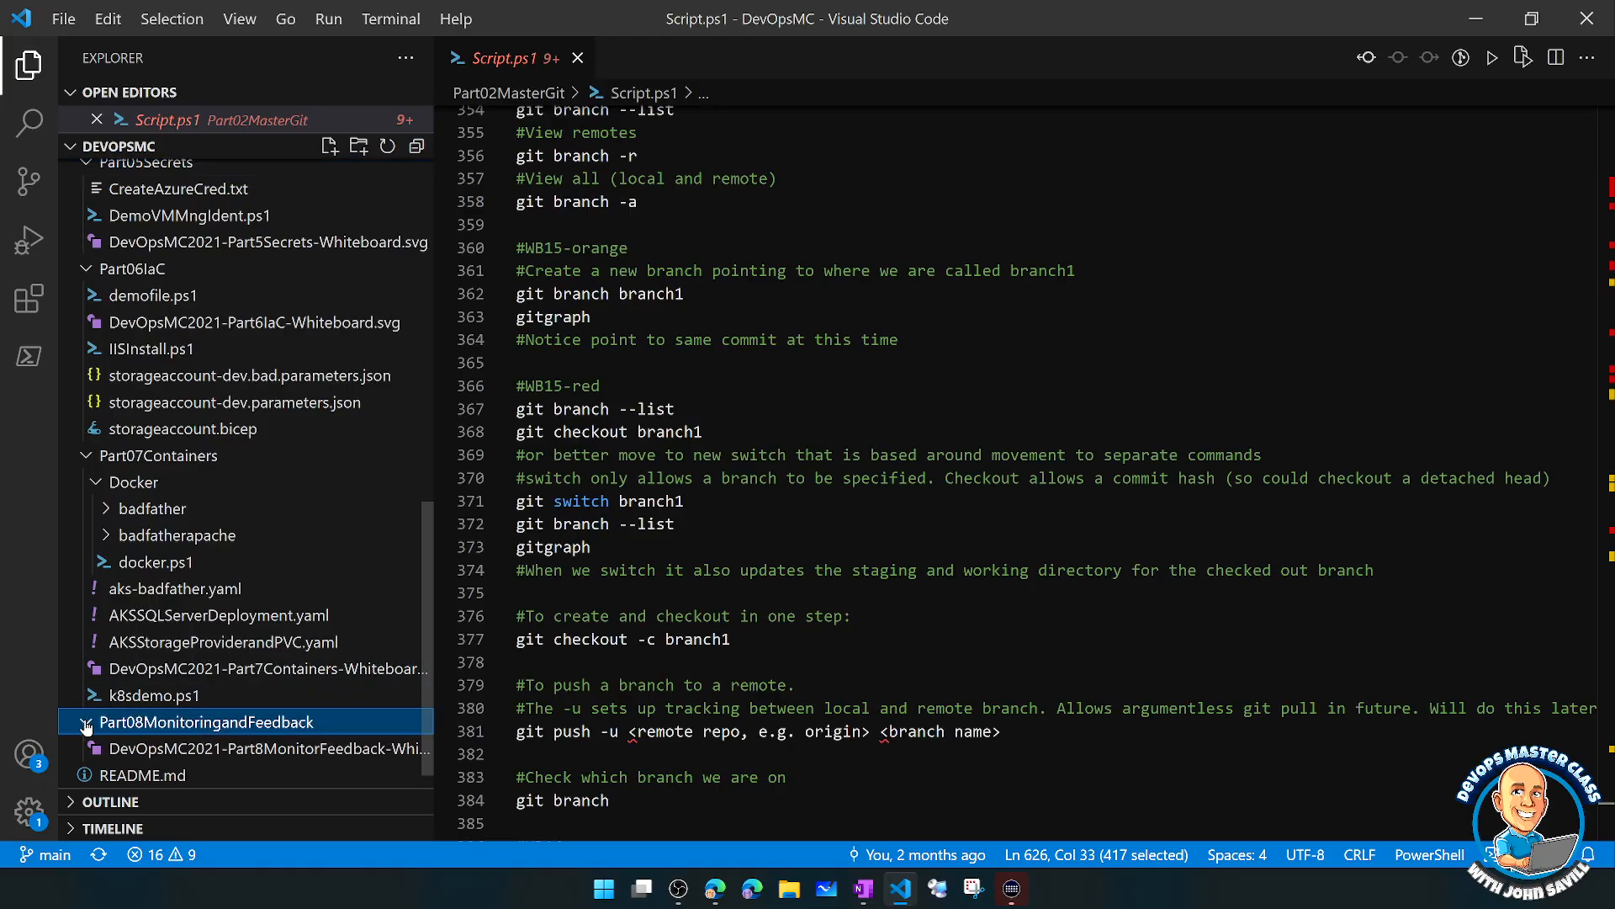
pyautogui.moveTo(298, 330)
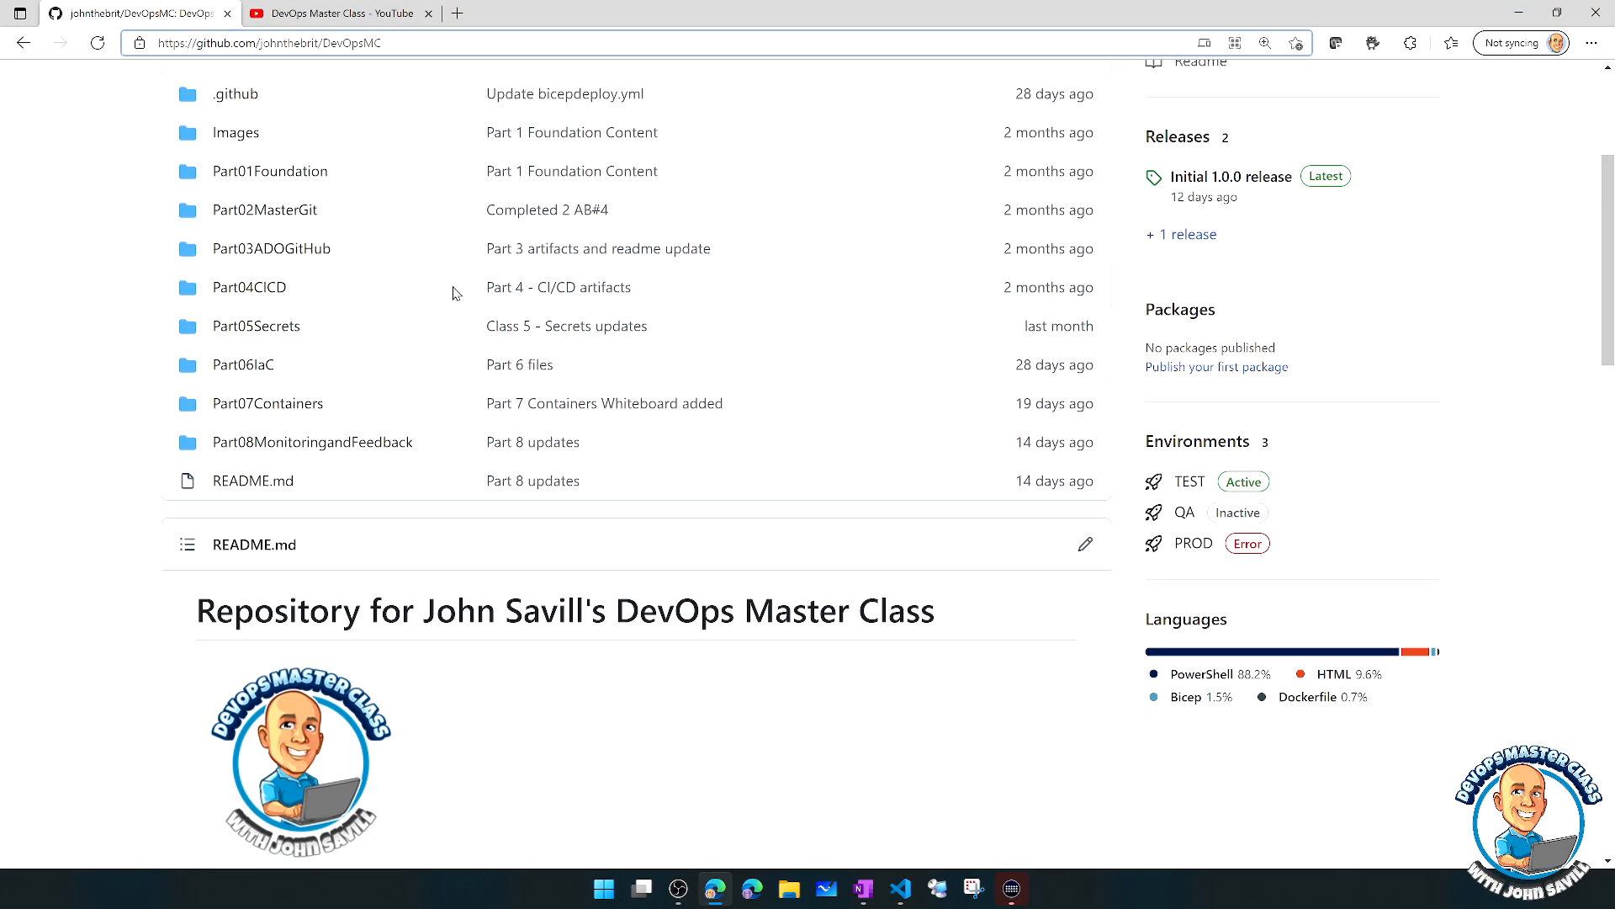
# Step: Scroll the DevOpsMC README past the assets to the module video table and Getting a Clone commands
pyautogui.scroll(-3)
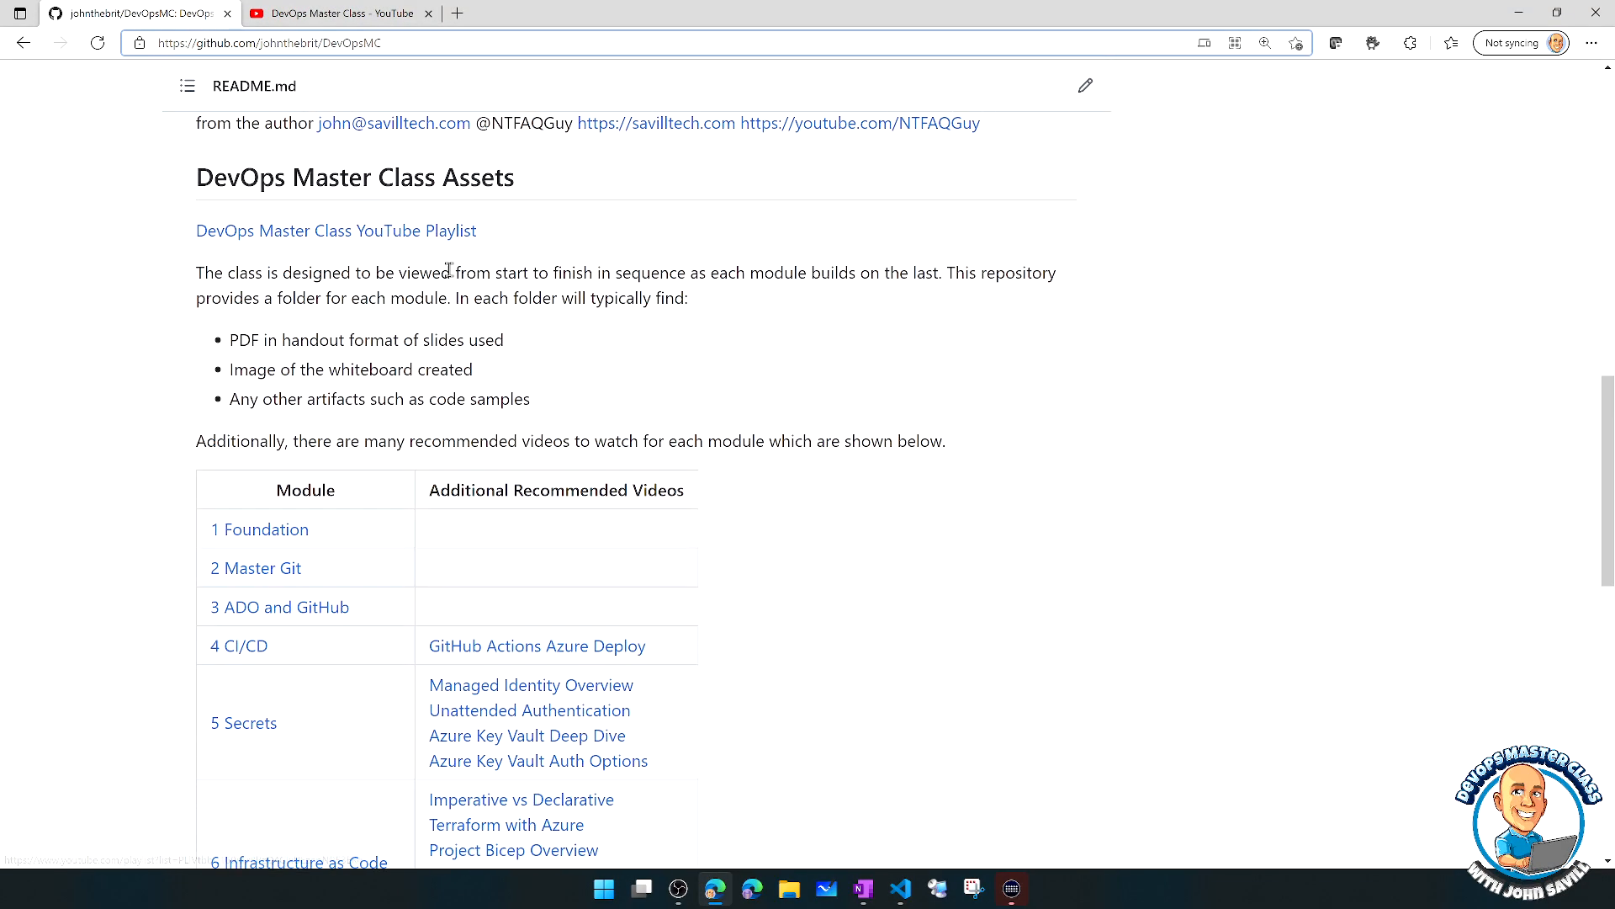
pyautogui.scroll(-3)
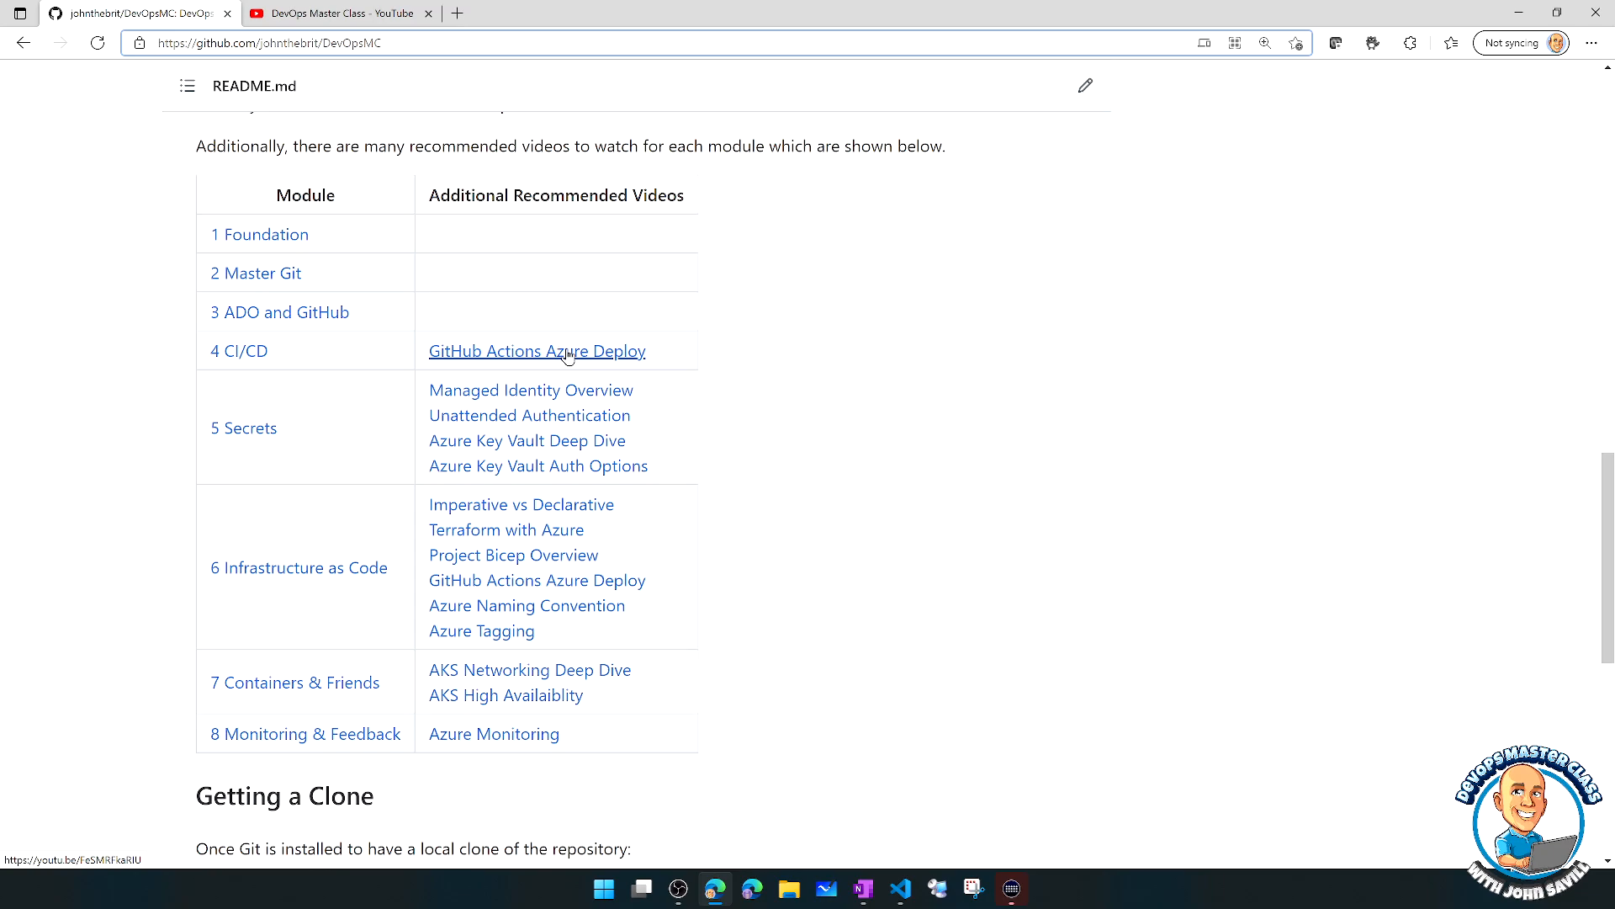
pyautogui.scroll(-3)
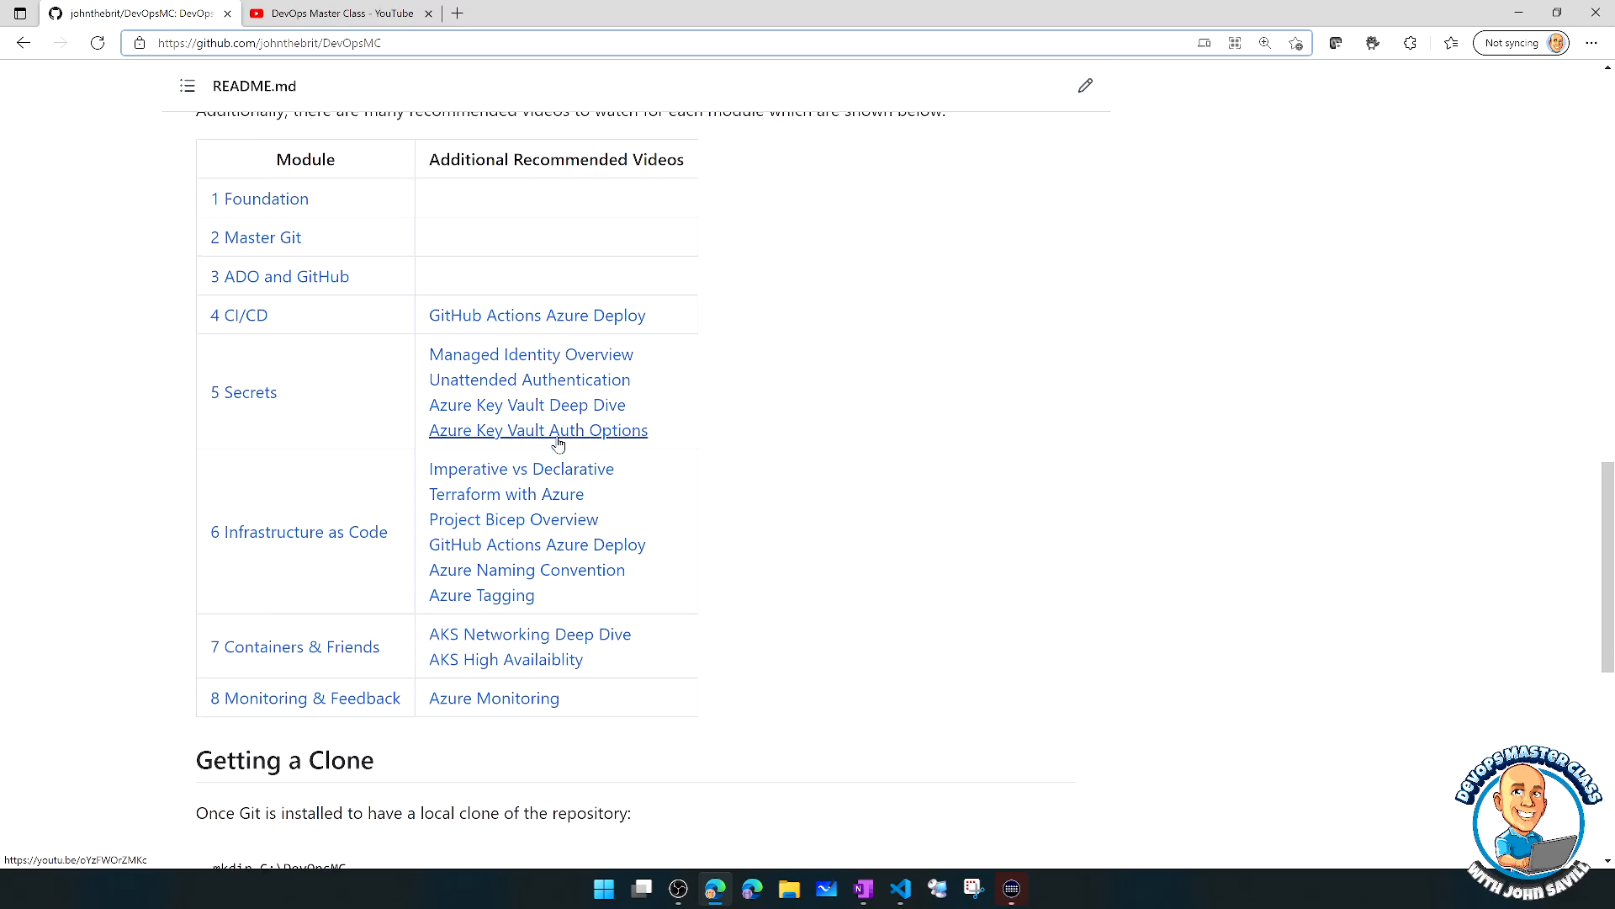
pyautogui.scroll(-3)
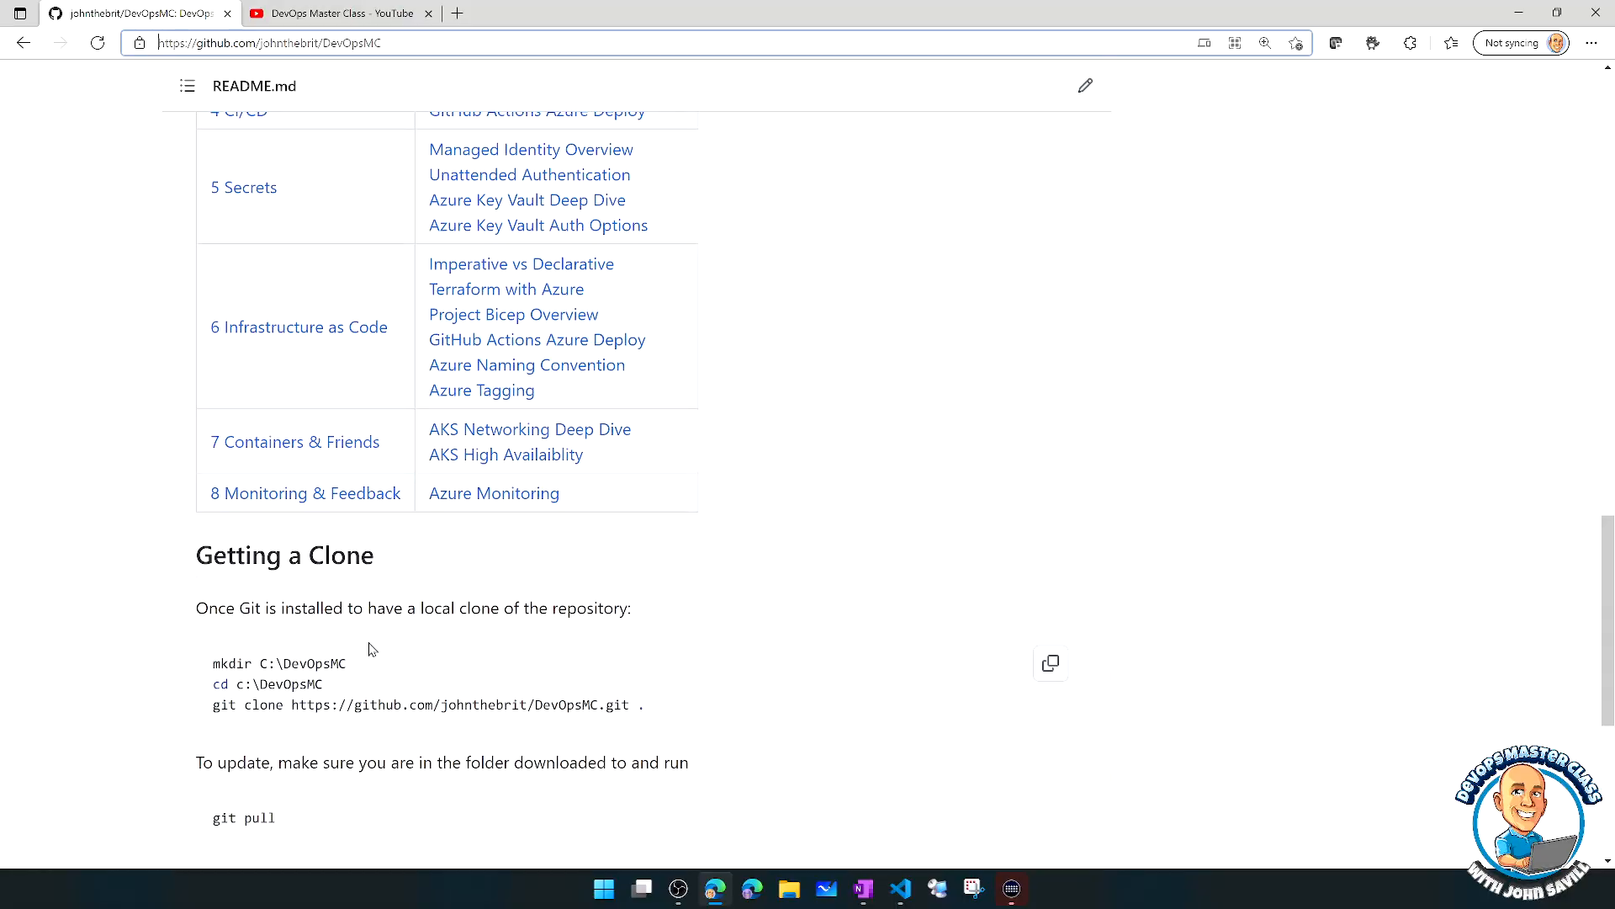
pyautogui.click(335, 14)
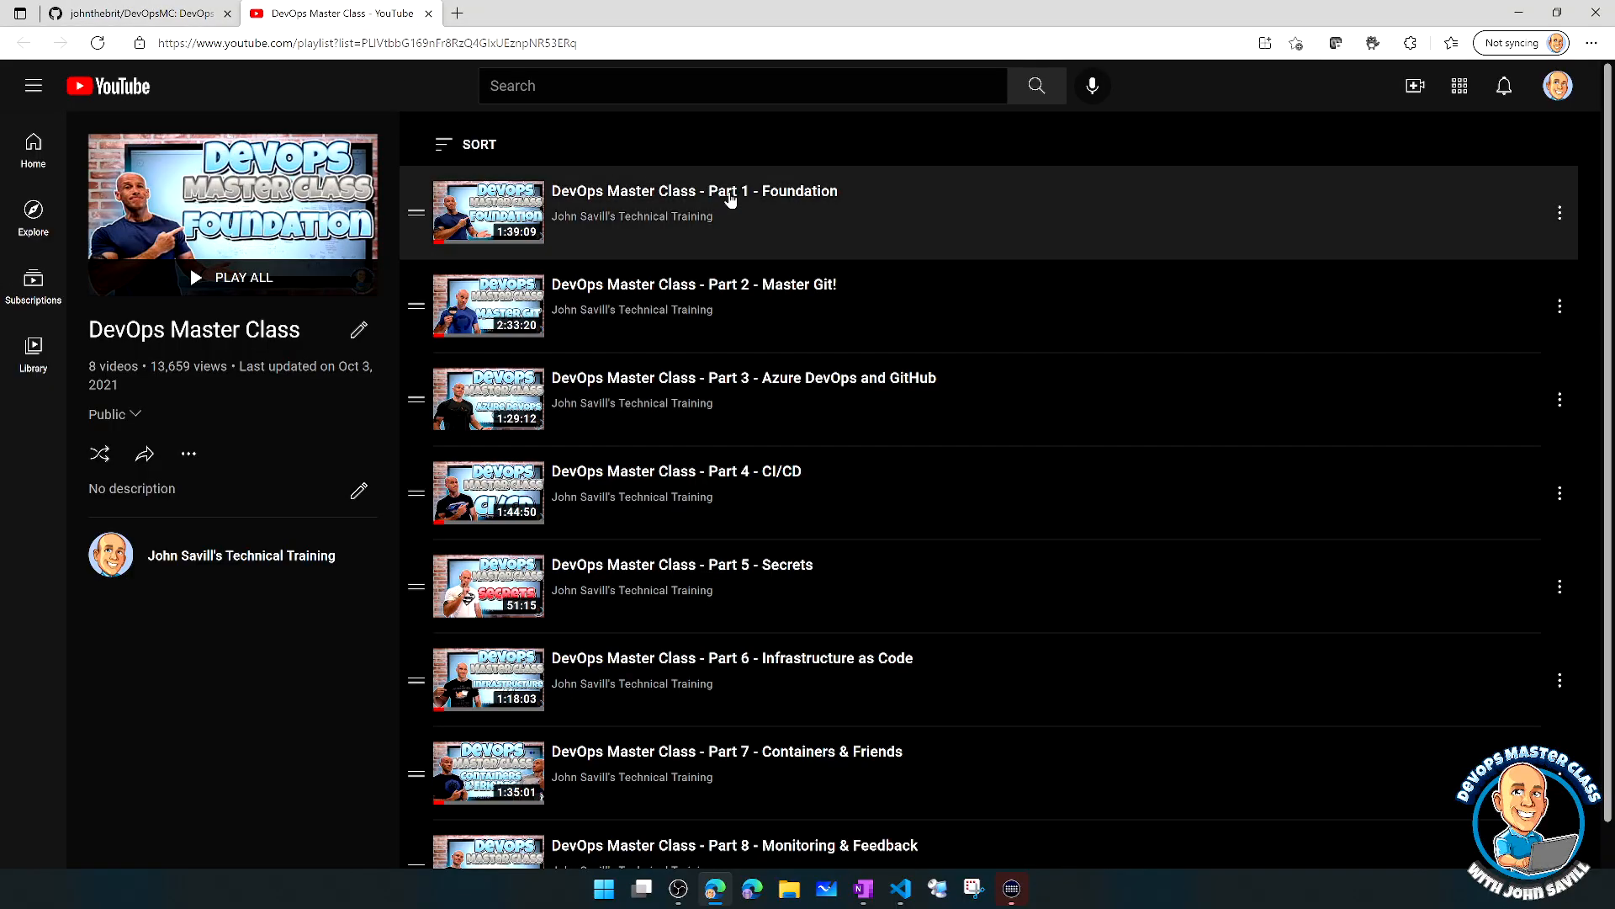
pyautogui.moveTo(865, 217)
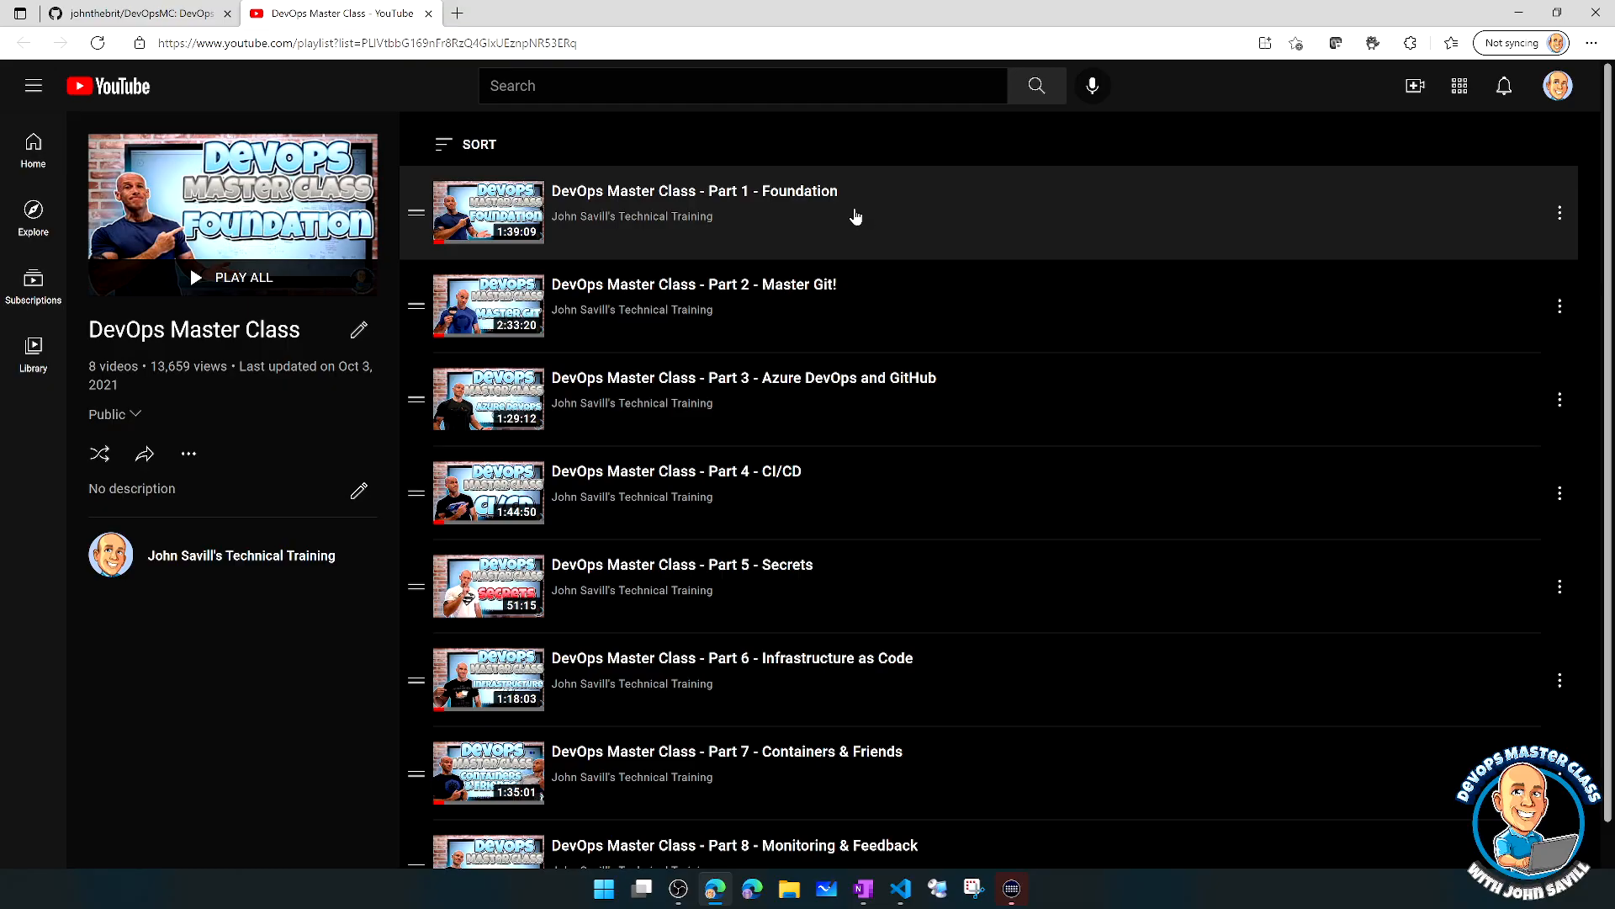
pyautogui.moveTo(814, 217)
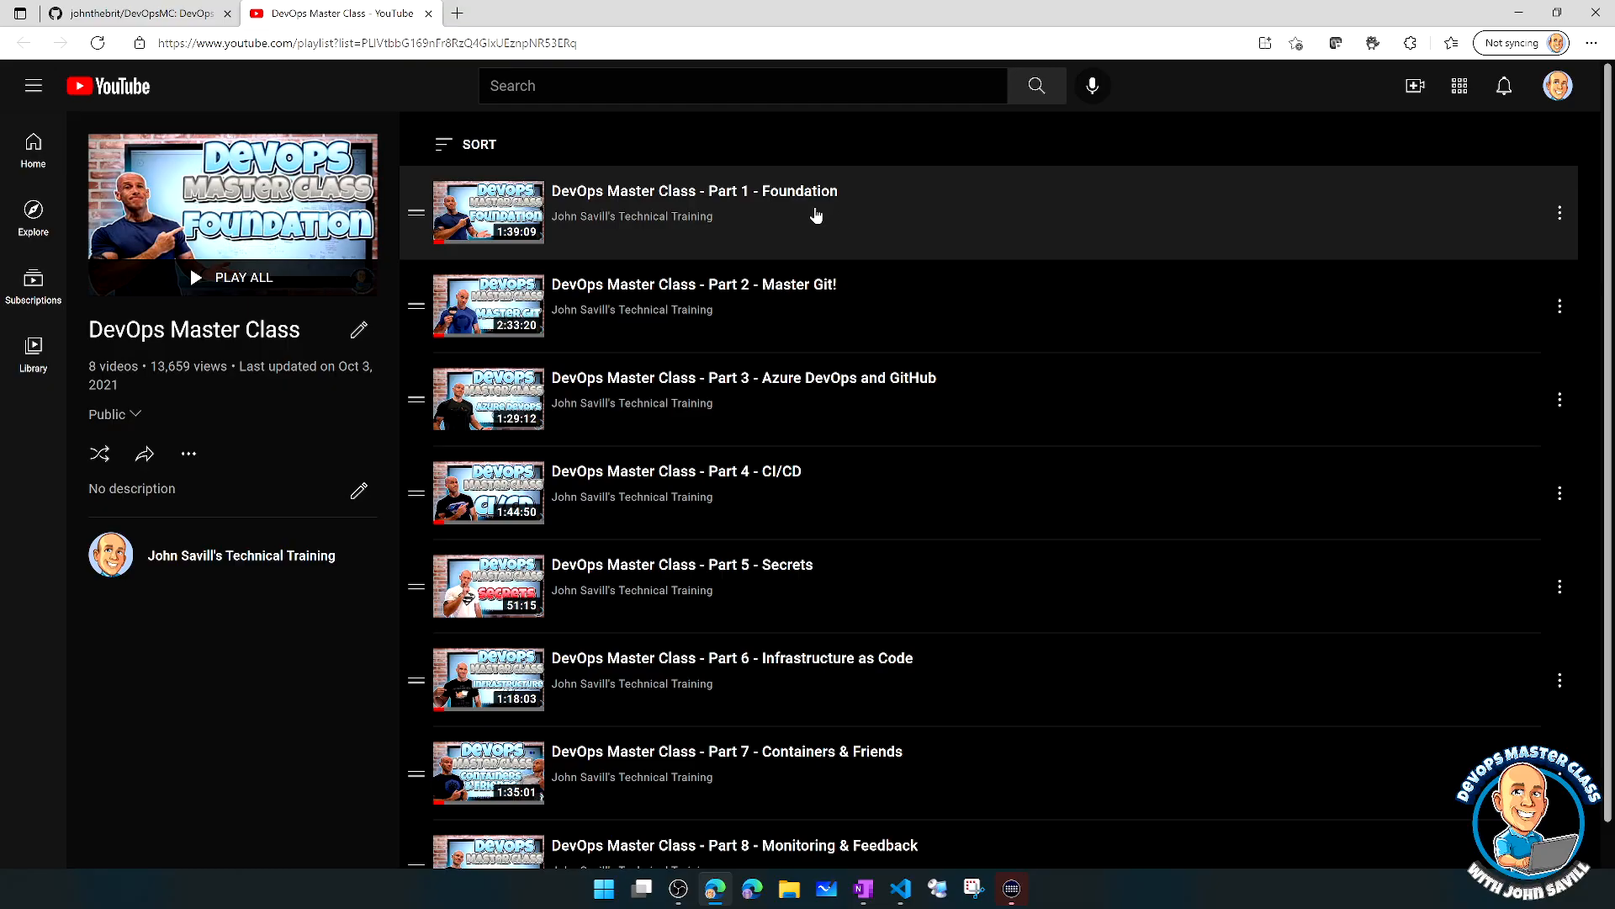
pyautogui.moveTo(784, 222)
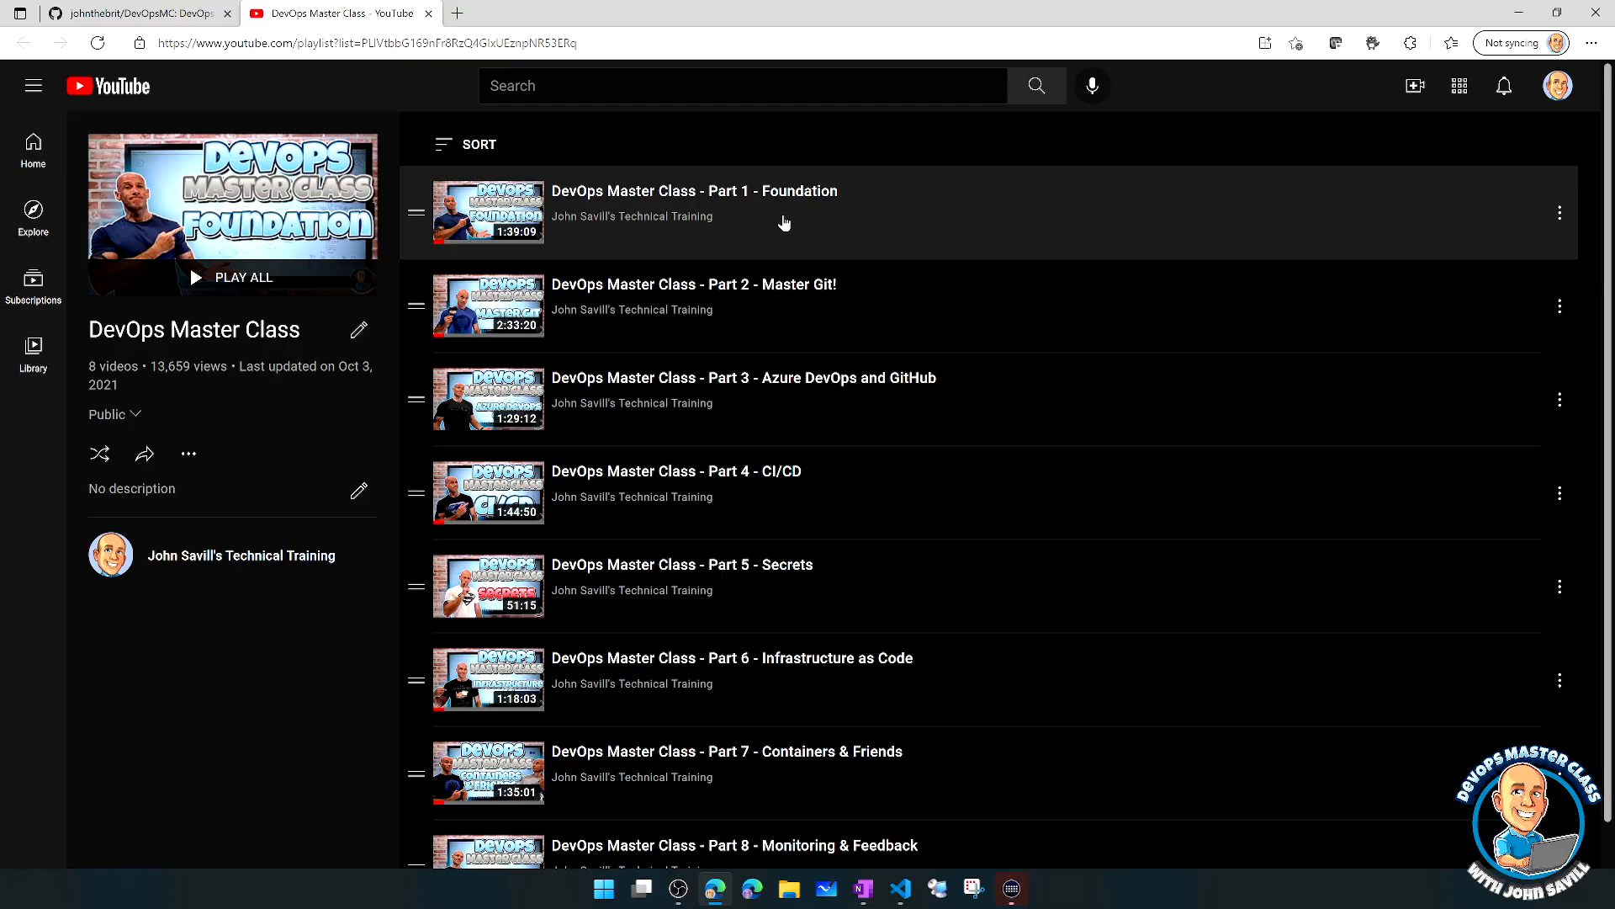
pyautogui.moveTo(818, 304)
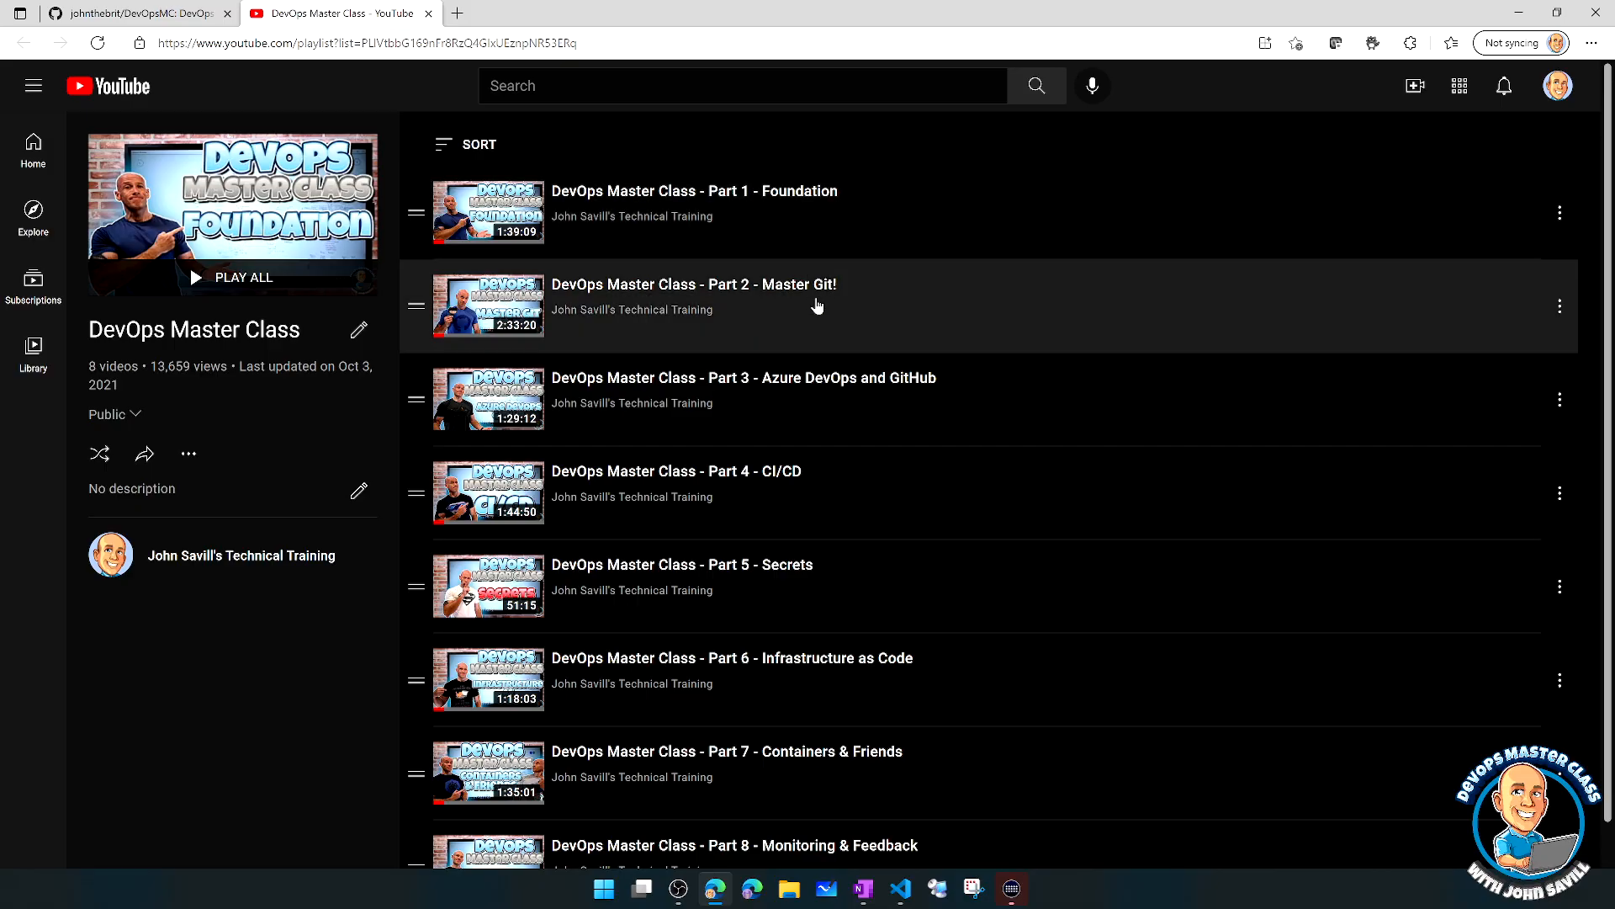
pyautogui.moveTo(599, 339)
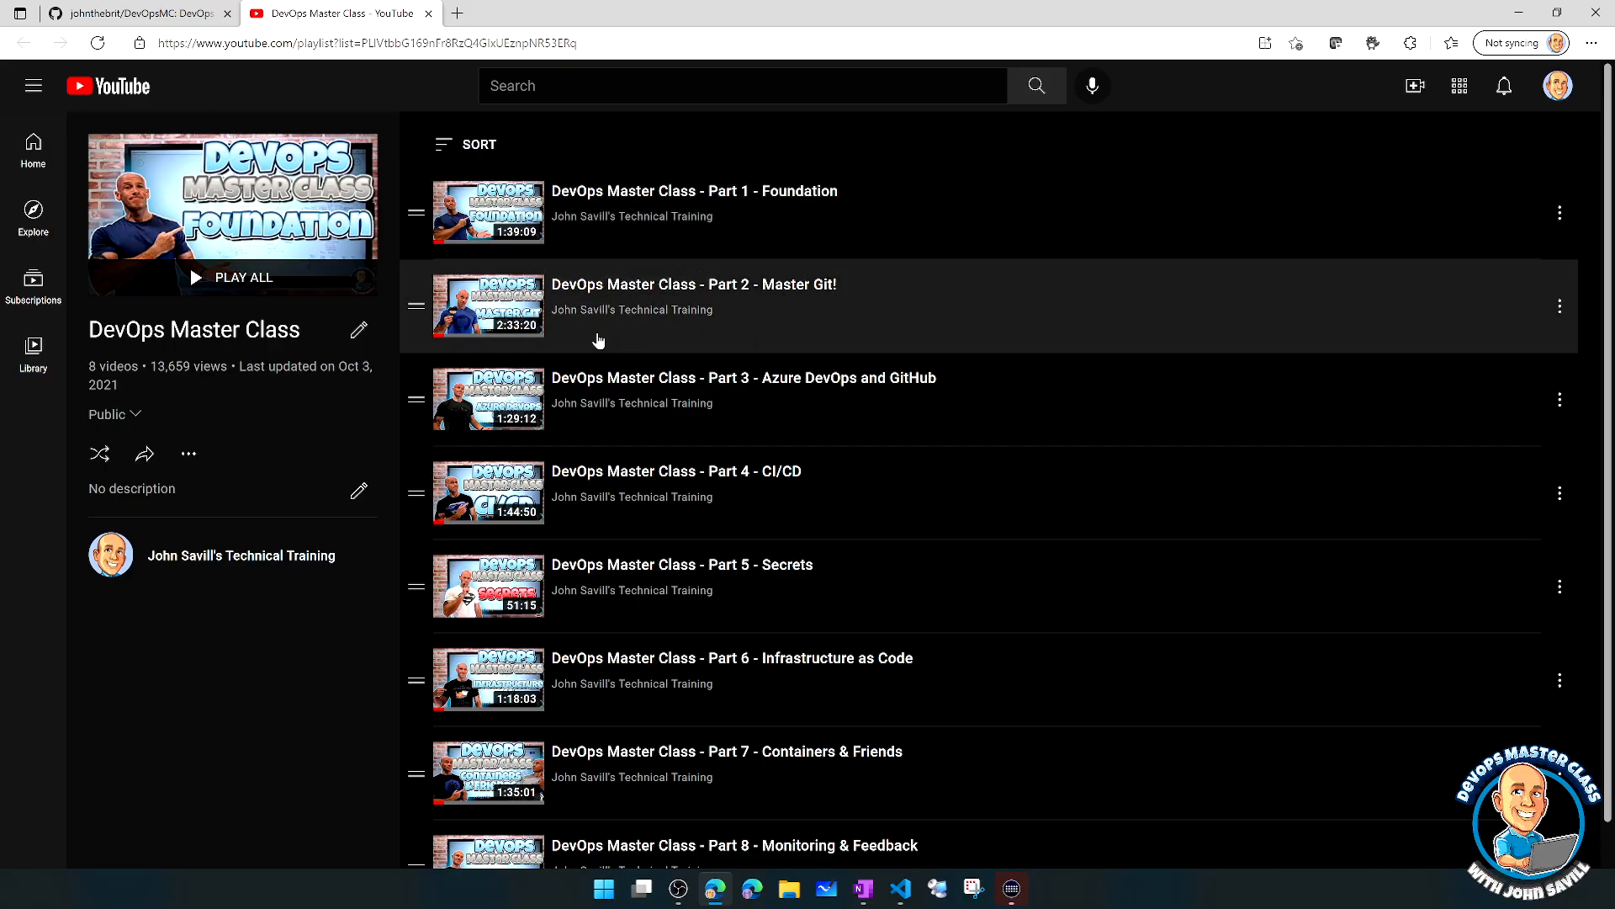
pyautogui.moveTo(595, 343)
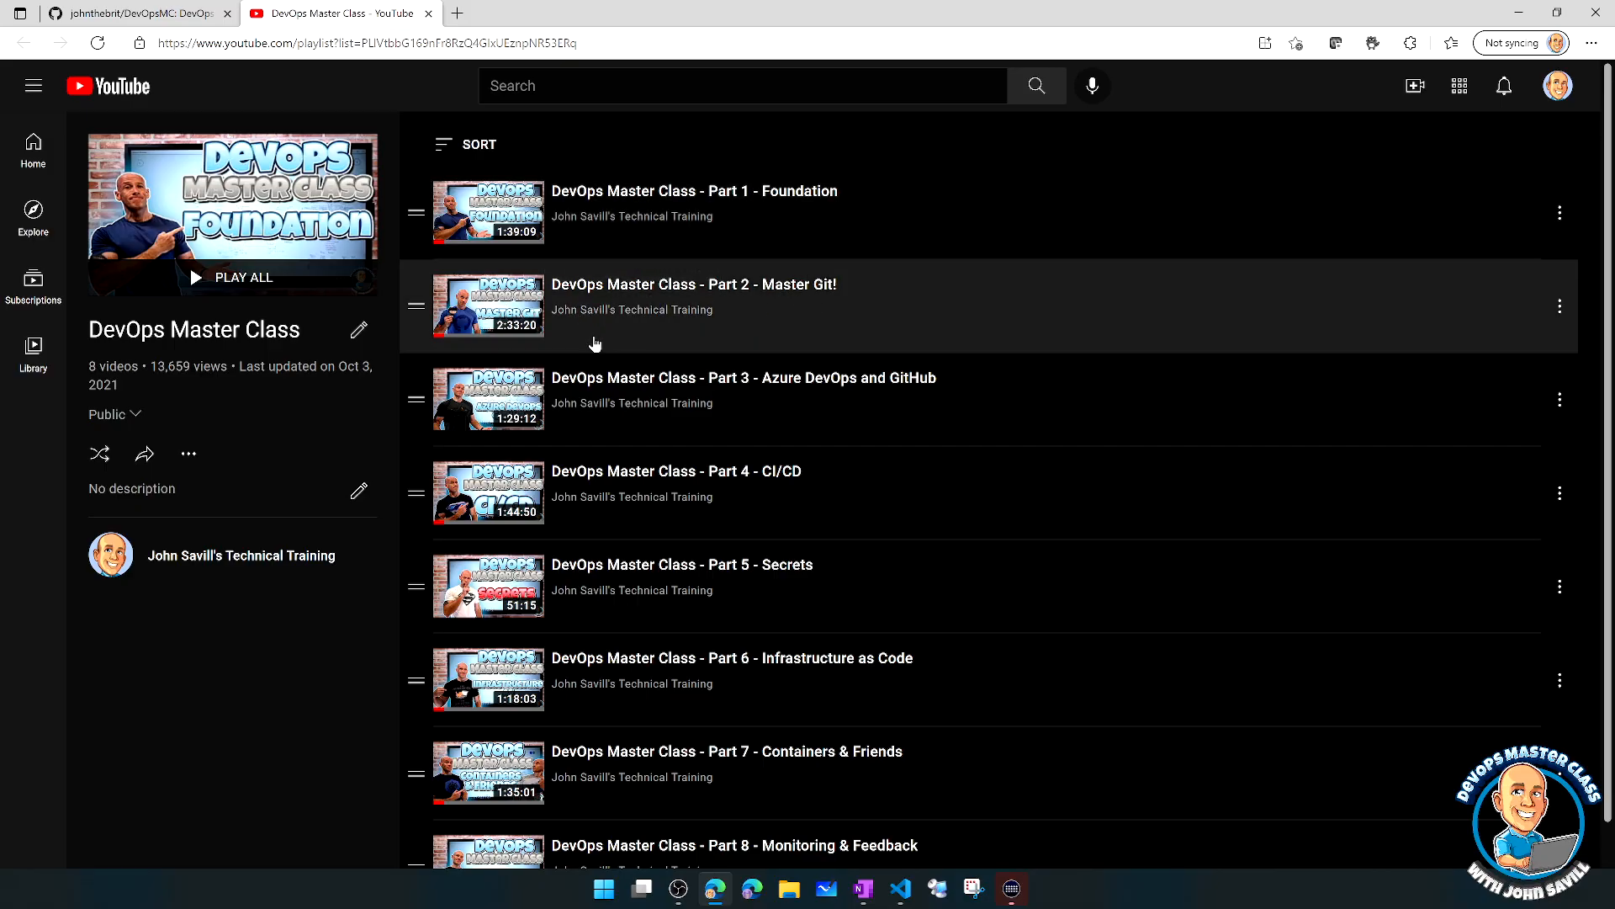
pyautogui.scroll(-3)
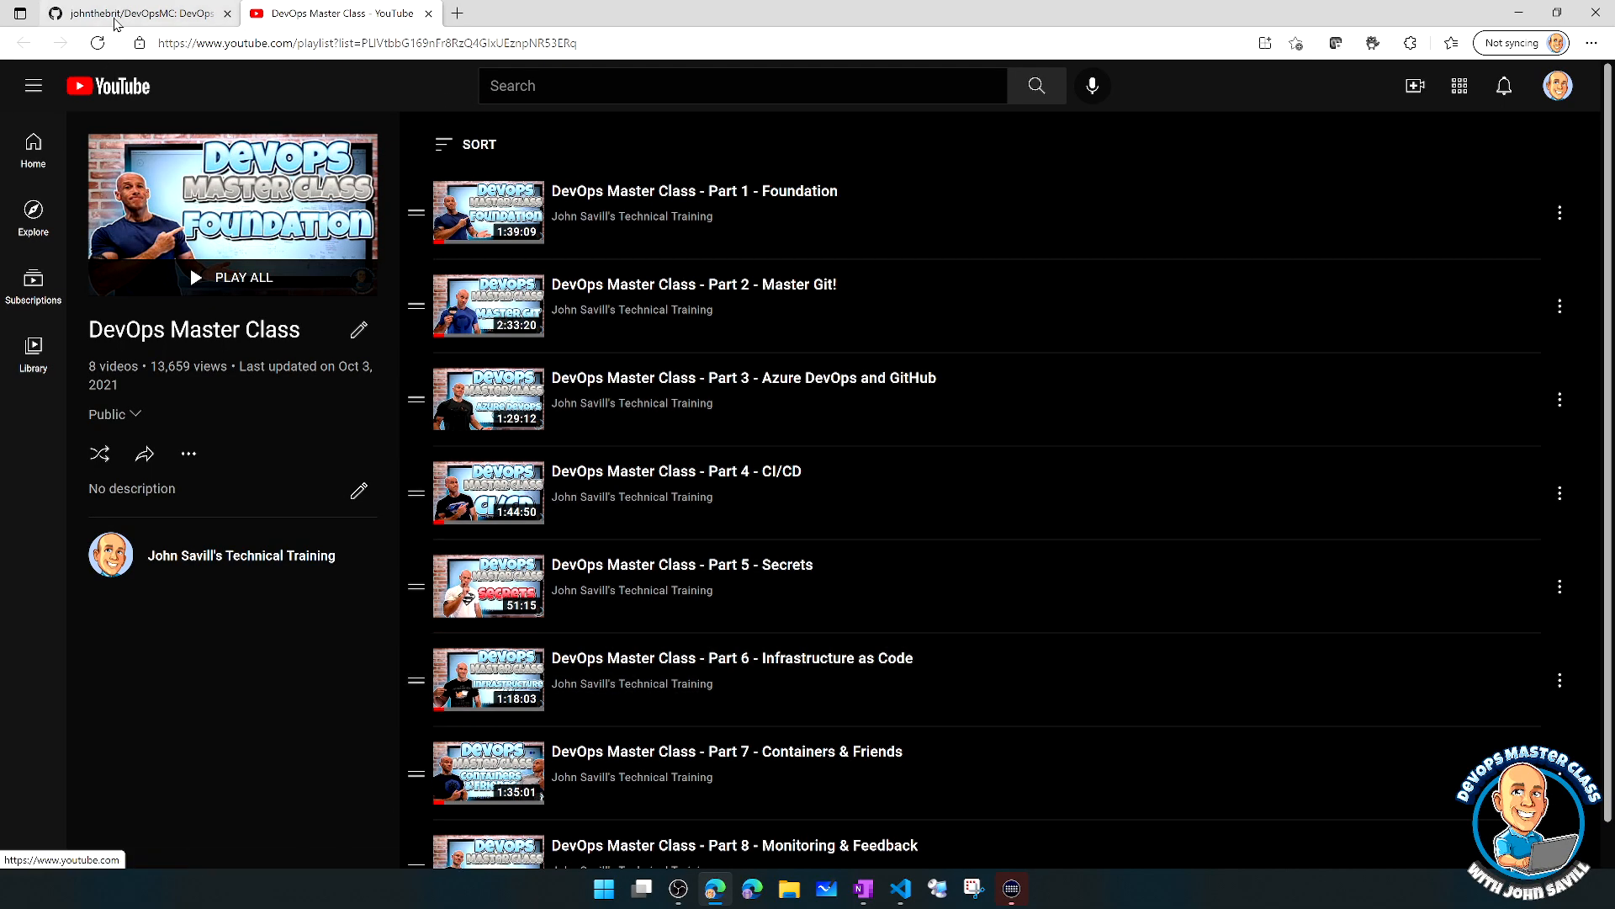
pyautogui.click(135, 14)
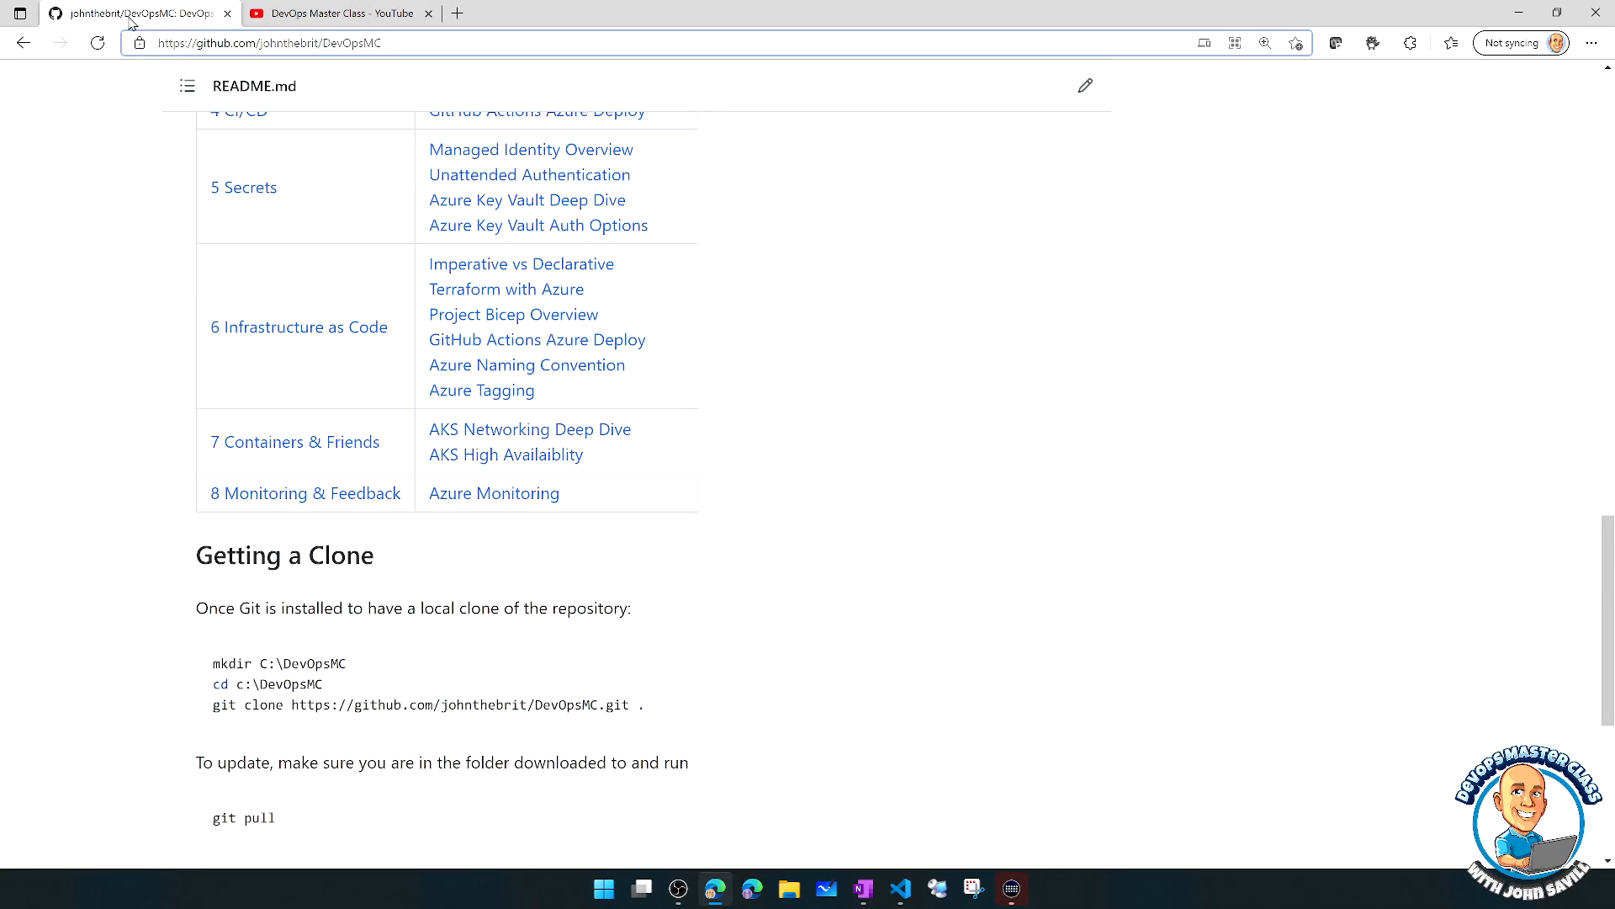